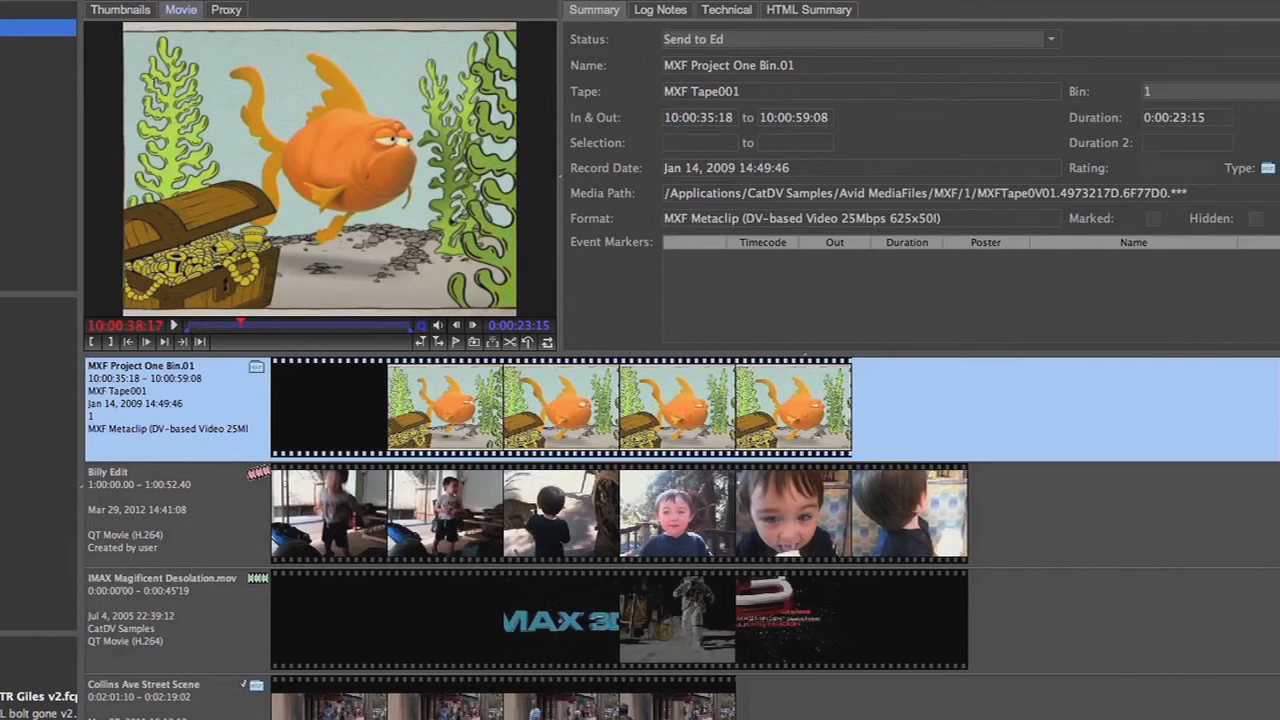
# Step through the MXF Project One Bin.01 clip's thumbnail frames and view its proxy movie
pyautogui.click(120, 12)
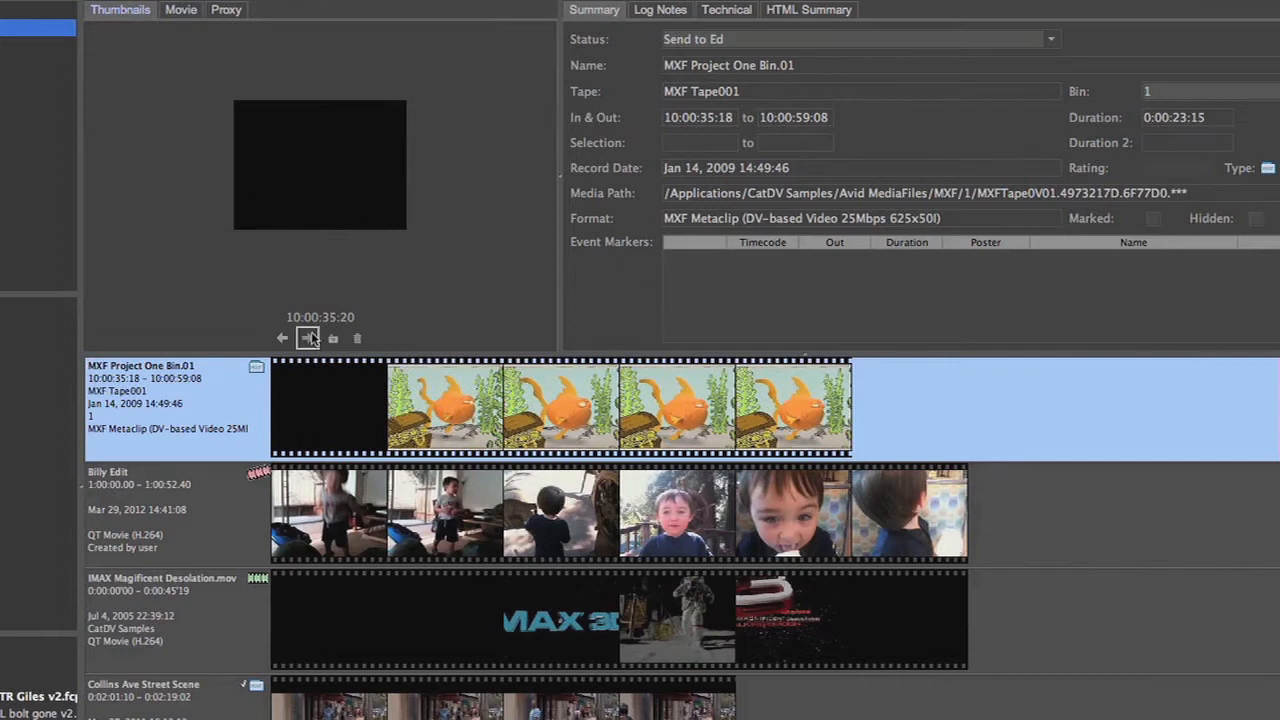
pyautogui.click(308, 336)
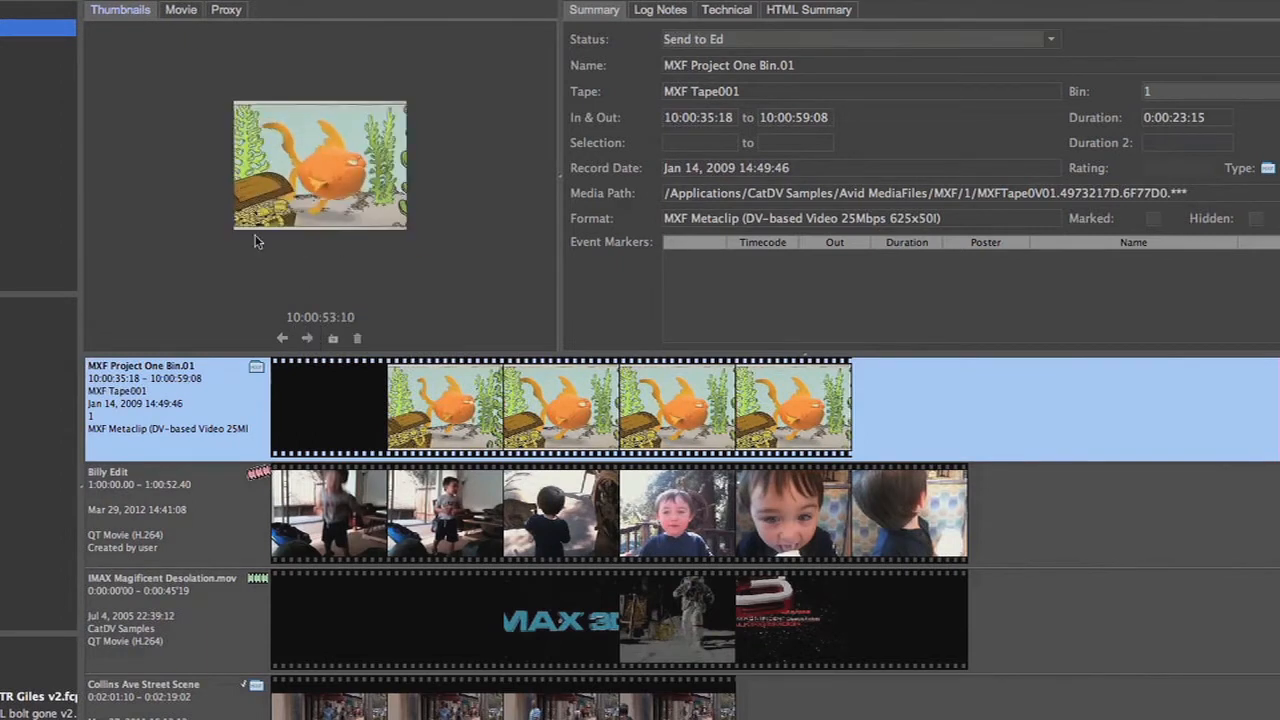
pyautogui.click(180, 8)
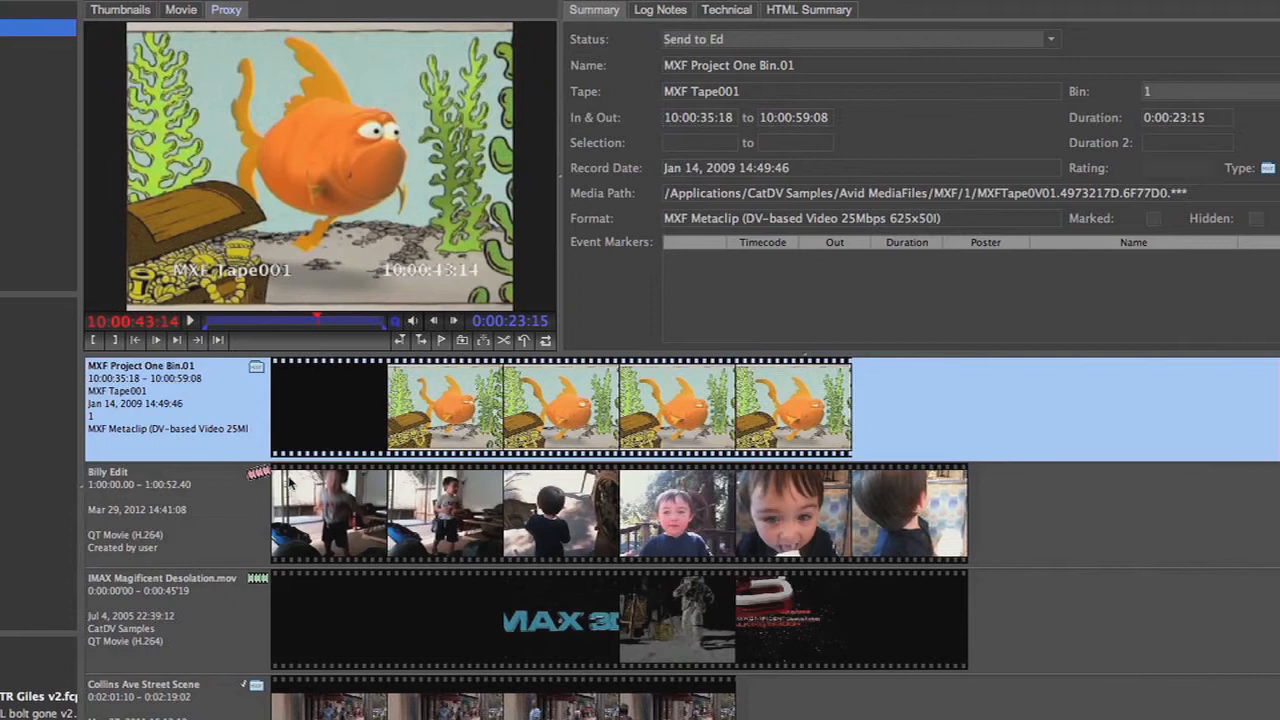
pyautogui.moveTo(340, 642)
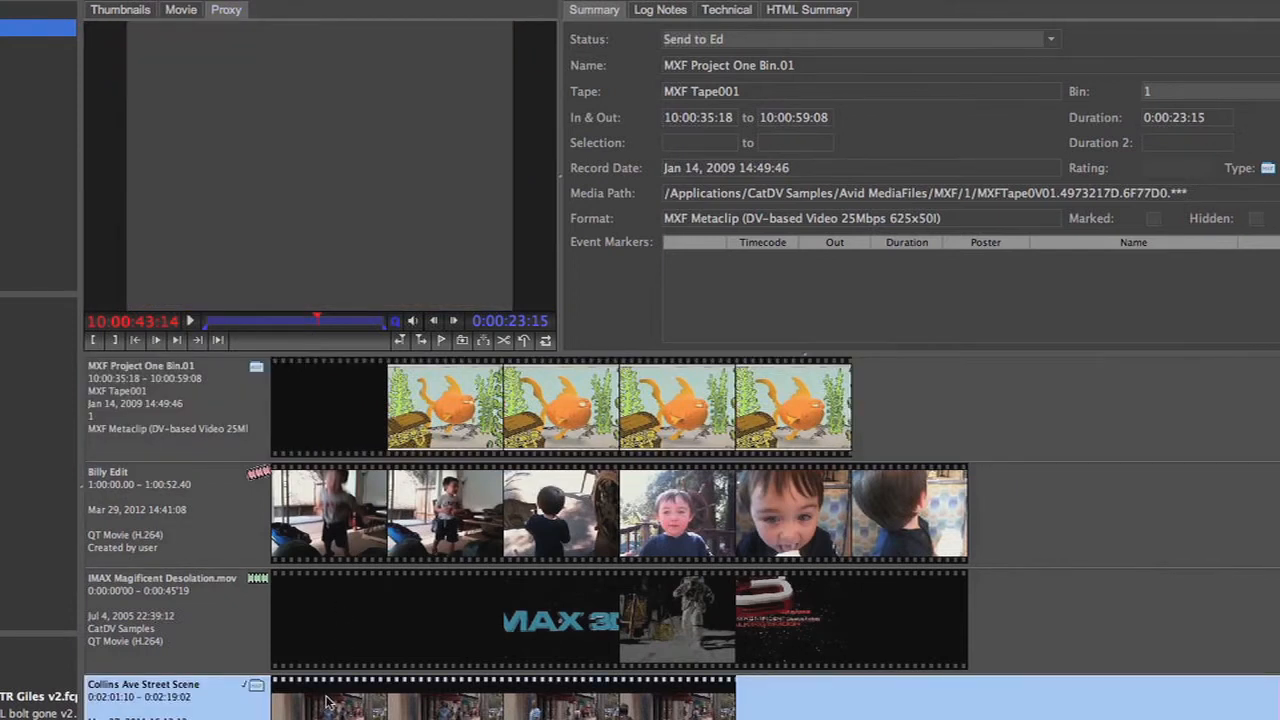
# Preview the Collins Ave Street Scene clip's thumbnails and play its original movie
pyautogui.click(144, 684)
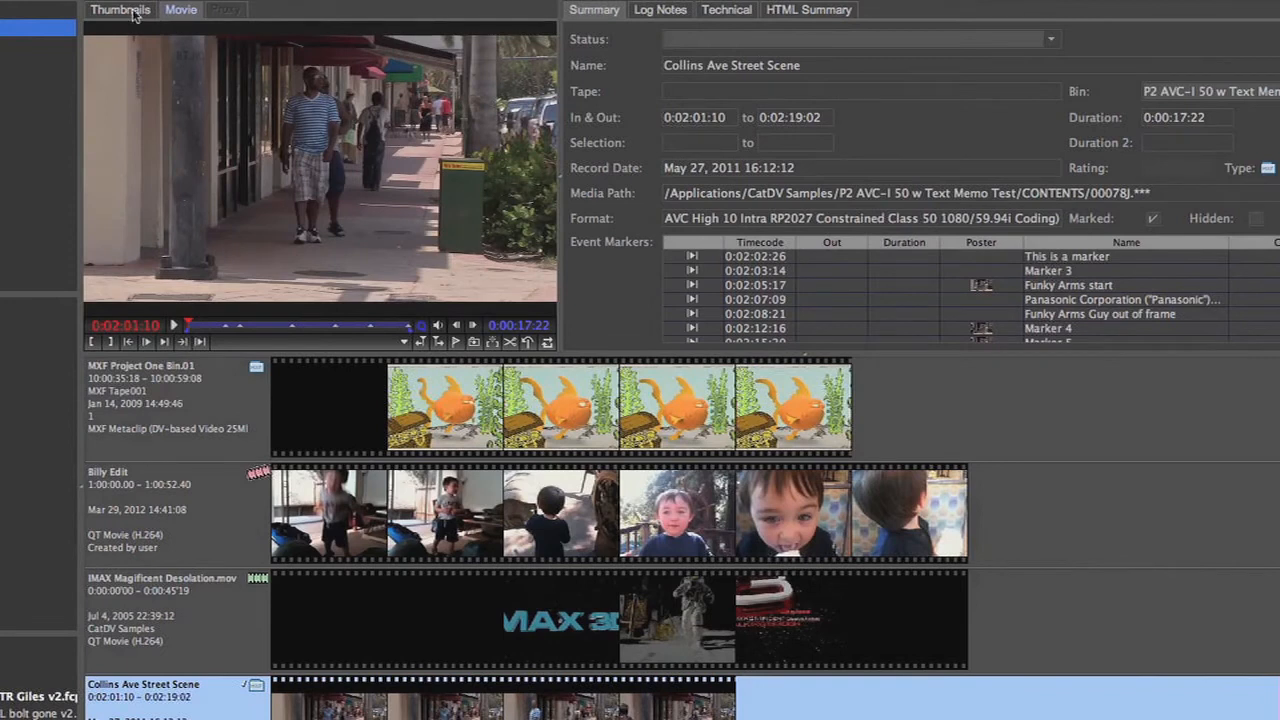
pyautogui.click(116, 12)
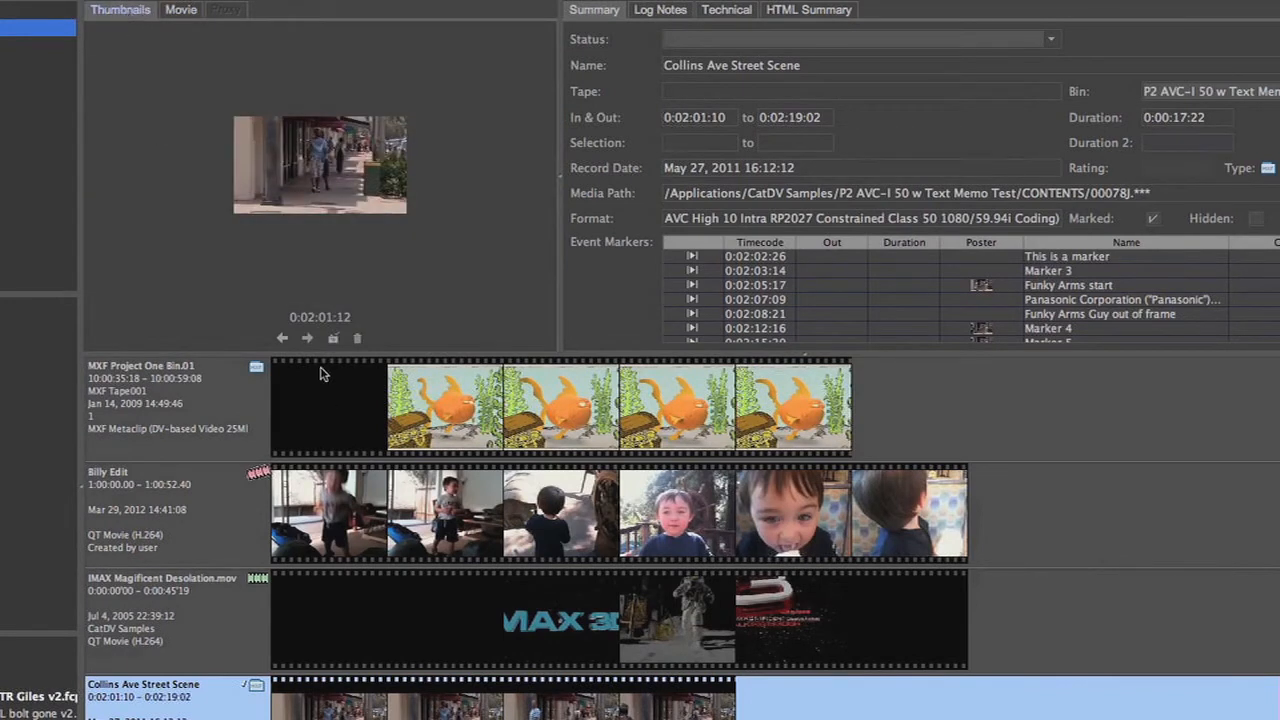
pyautogui.click(308, 336)
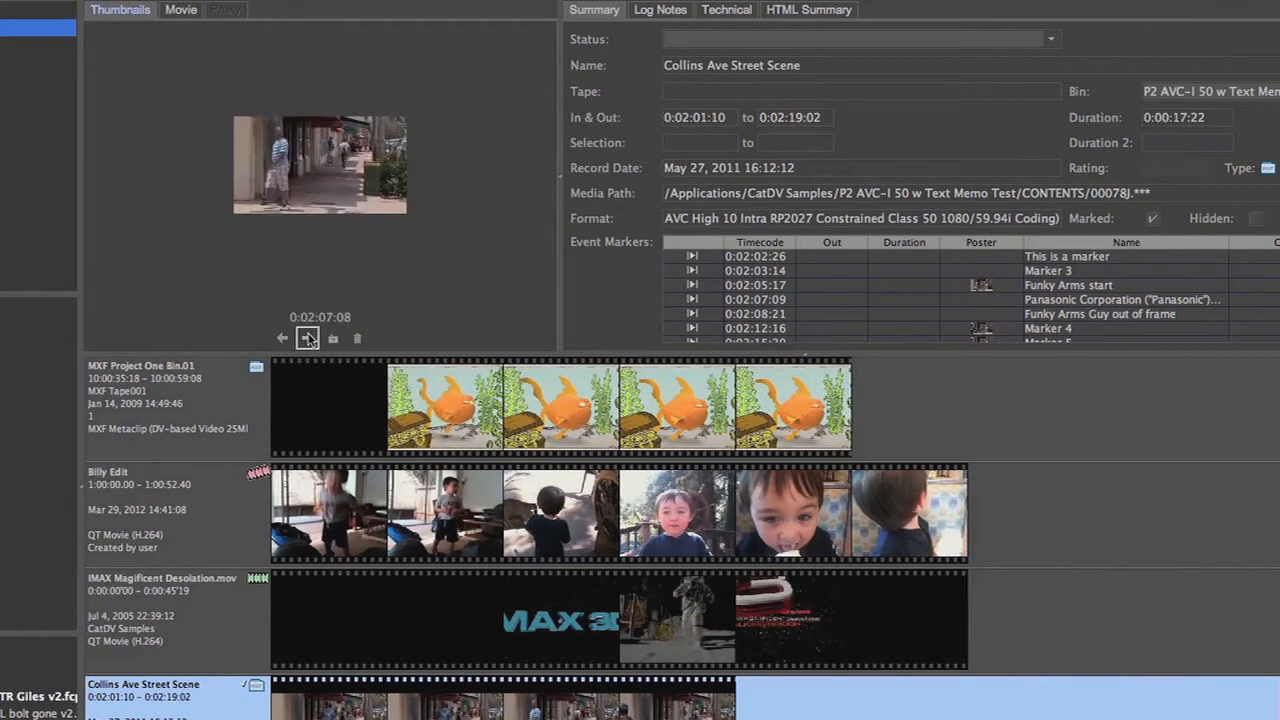
pyautogui.click(308, 336)
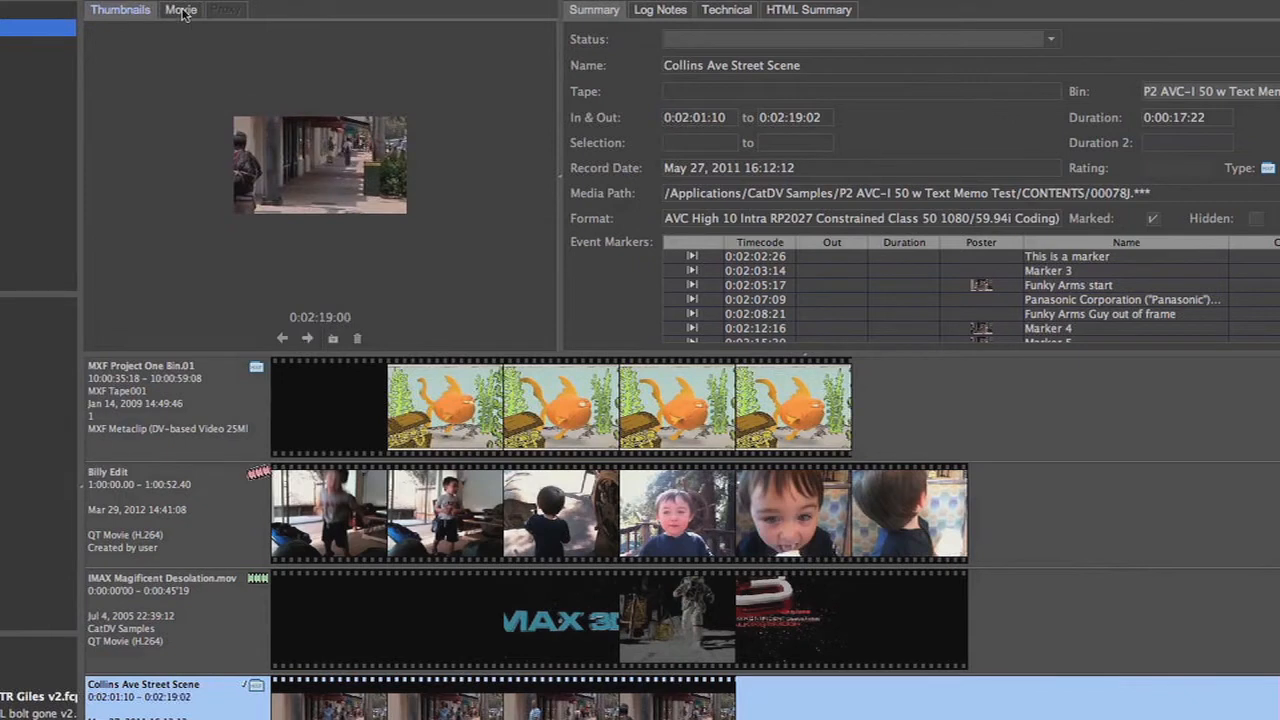
pyautogui.click(180, 10)
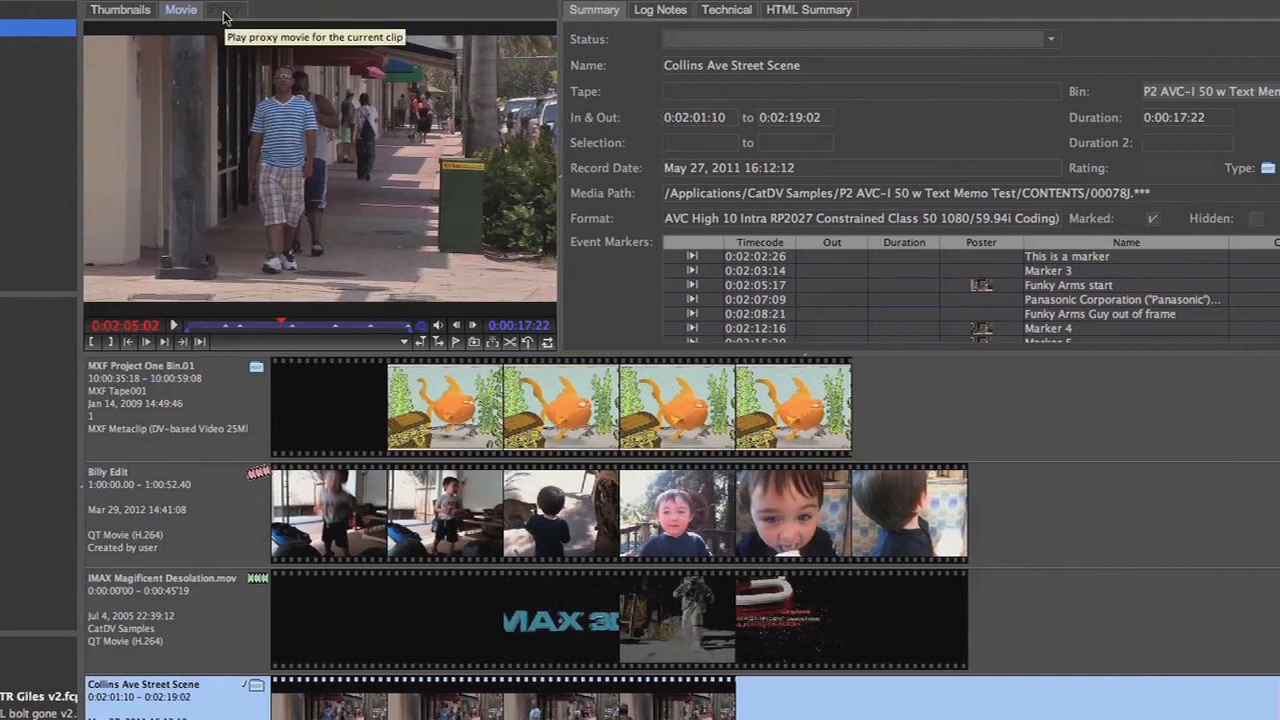
pyautogui.moveTo(368, 446)
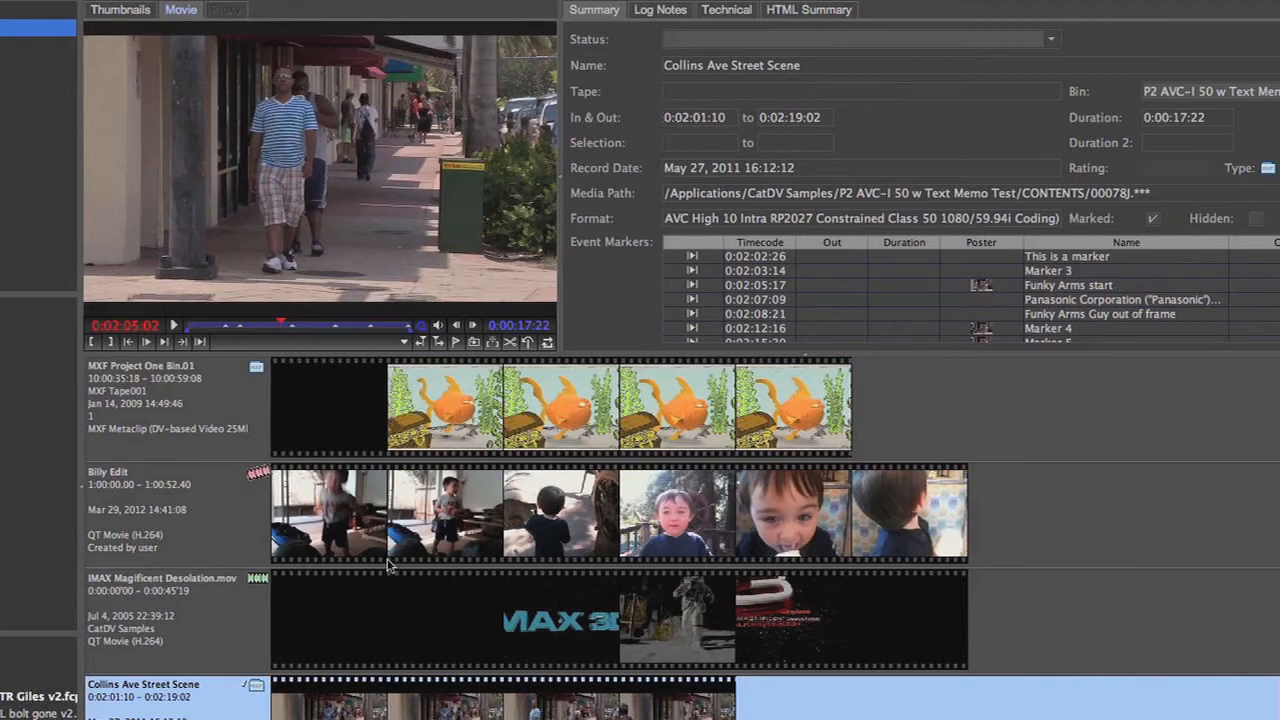
pyautogui.moveTo(400, 540)
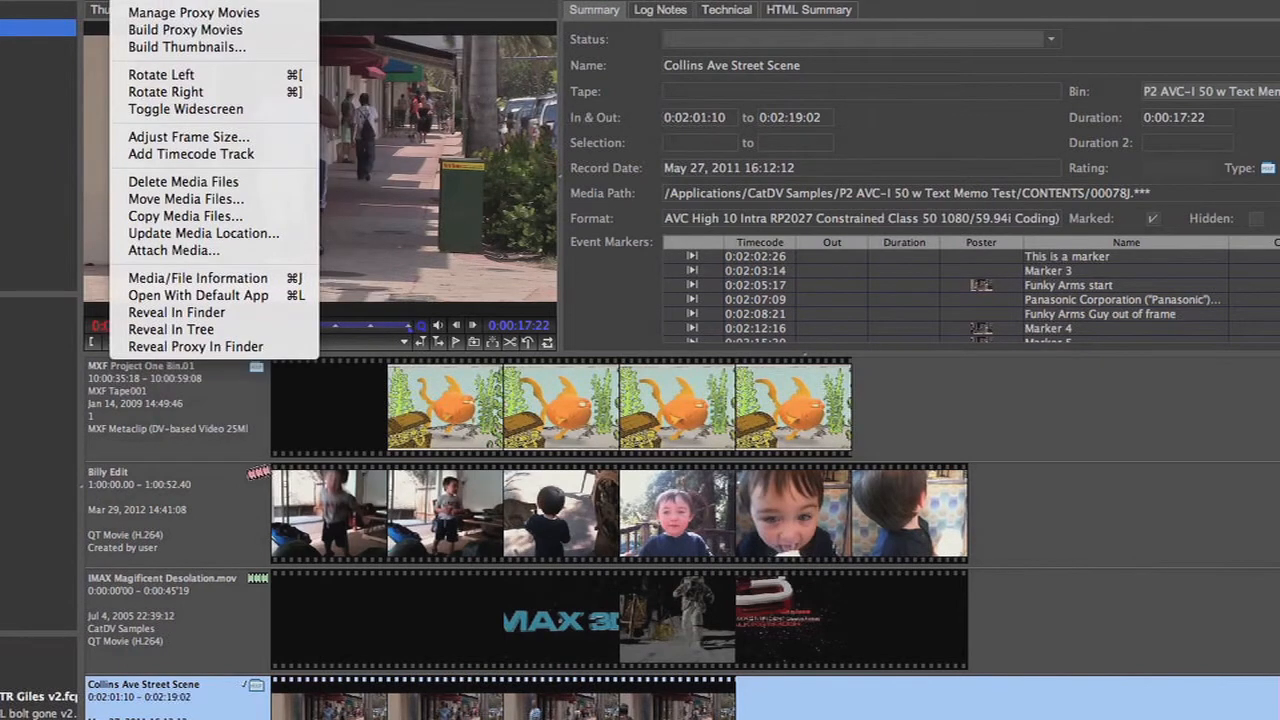
# Build a proxy movie for Collins Ave Street Scene and acknowledge the completed build
pyautogui.click(188, 48)
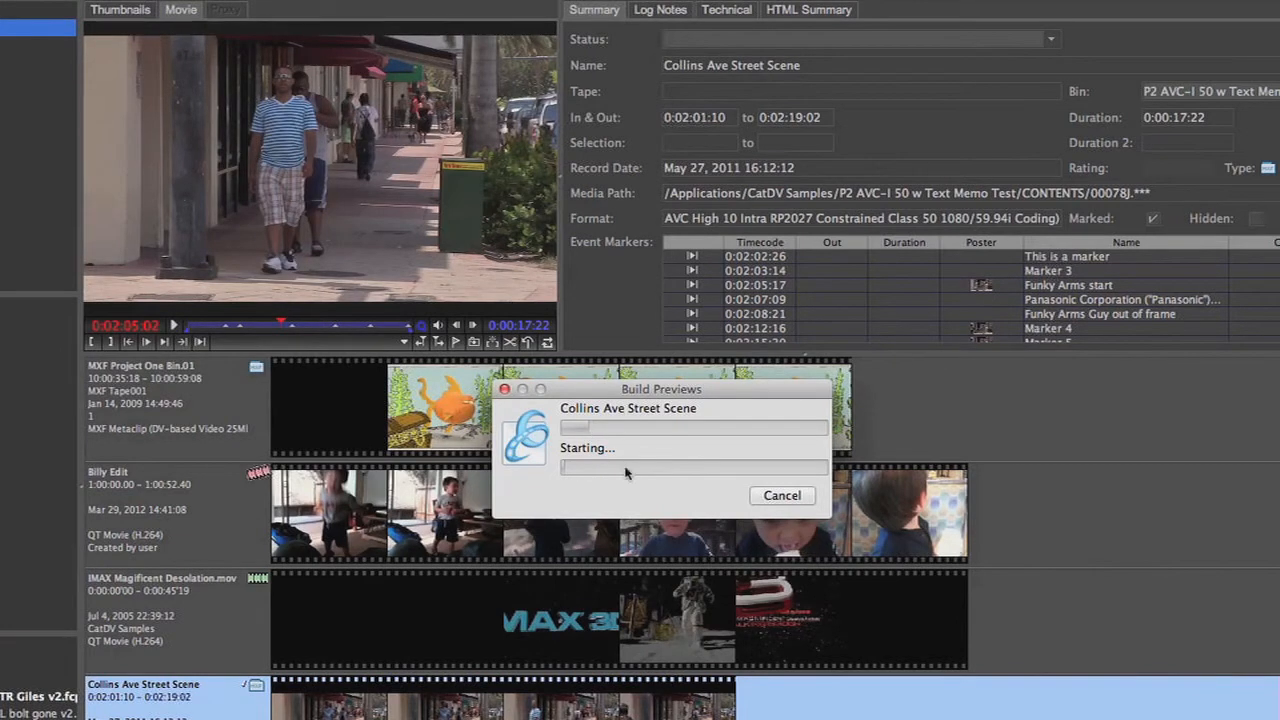
pyautogui.moveTo(612, 452)
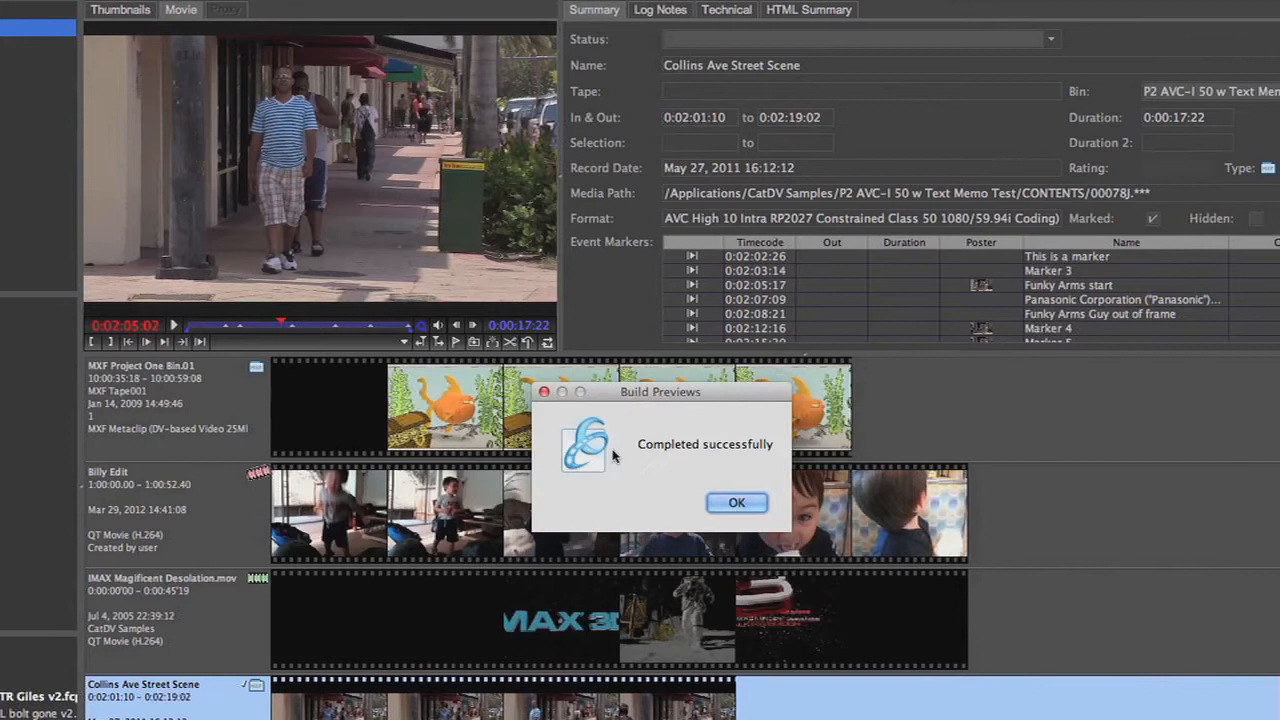
pyautogui.click(736, 502)
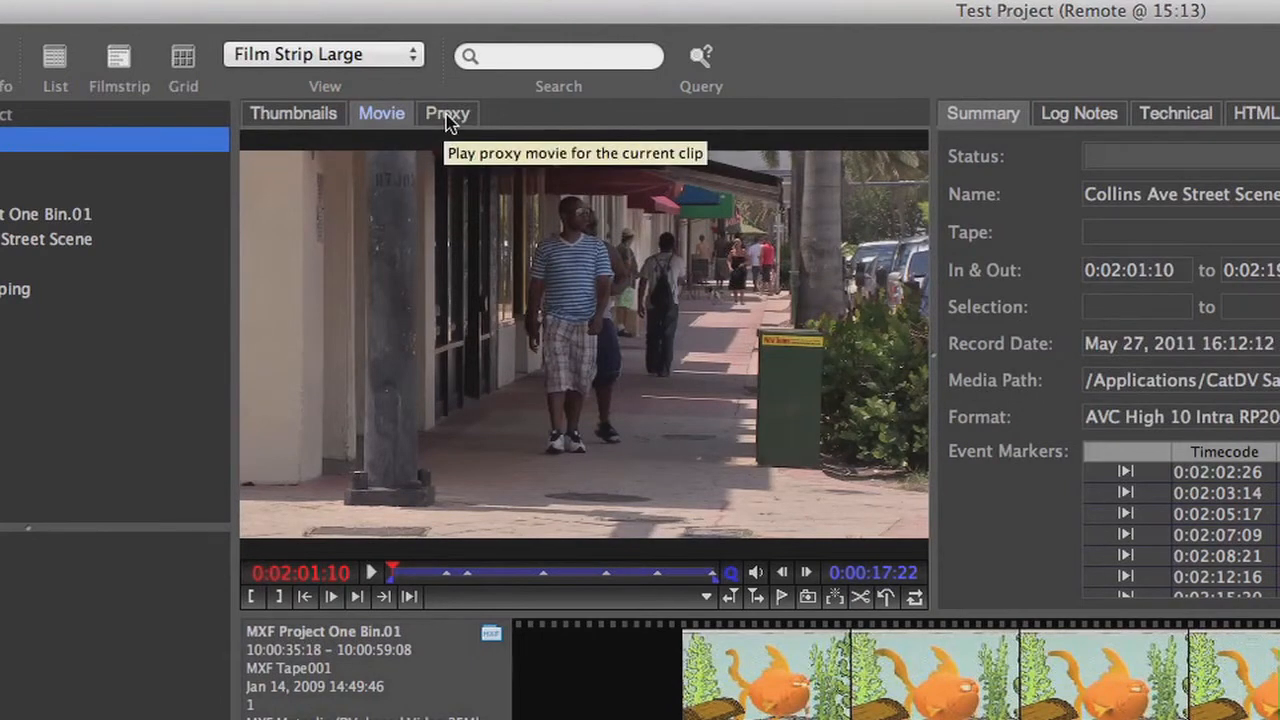
# Play and pause the newly built Collins Ave Street Scene proxy with burned-in timecode
pyautogui.click(448, 112)
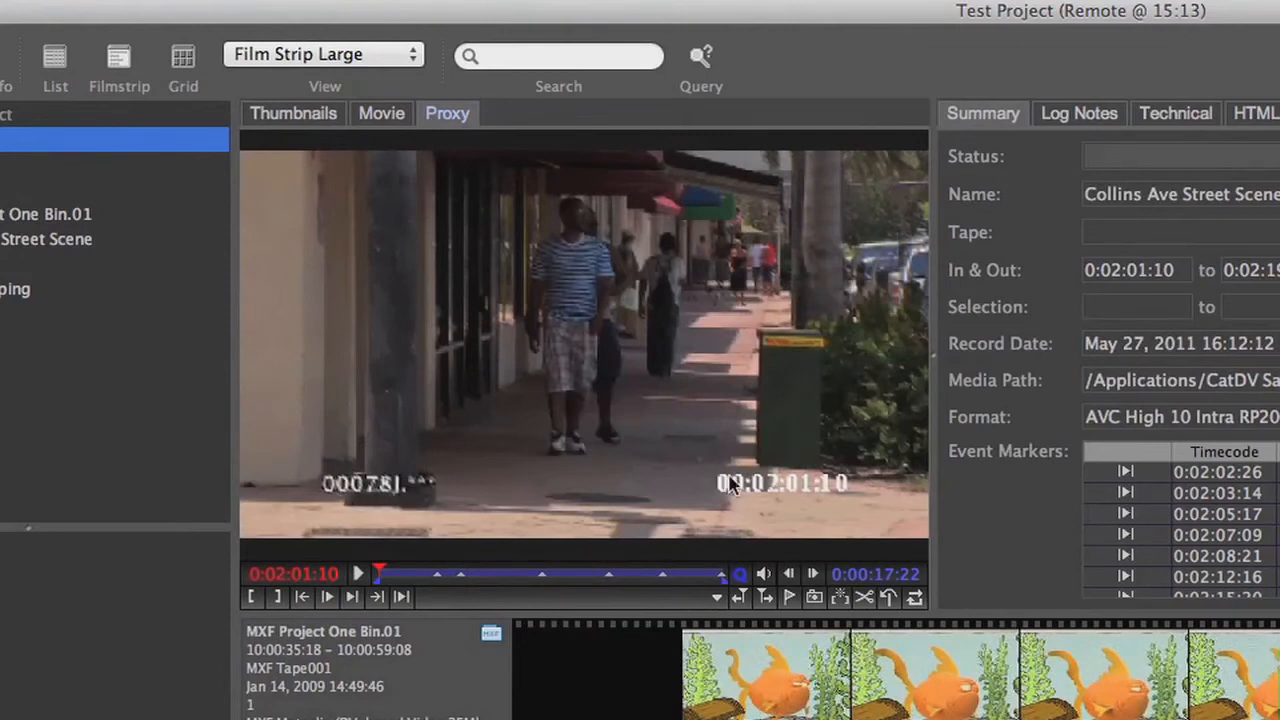
pyautogui.click(356, 572)
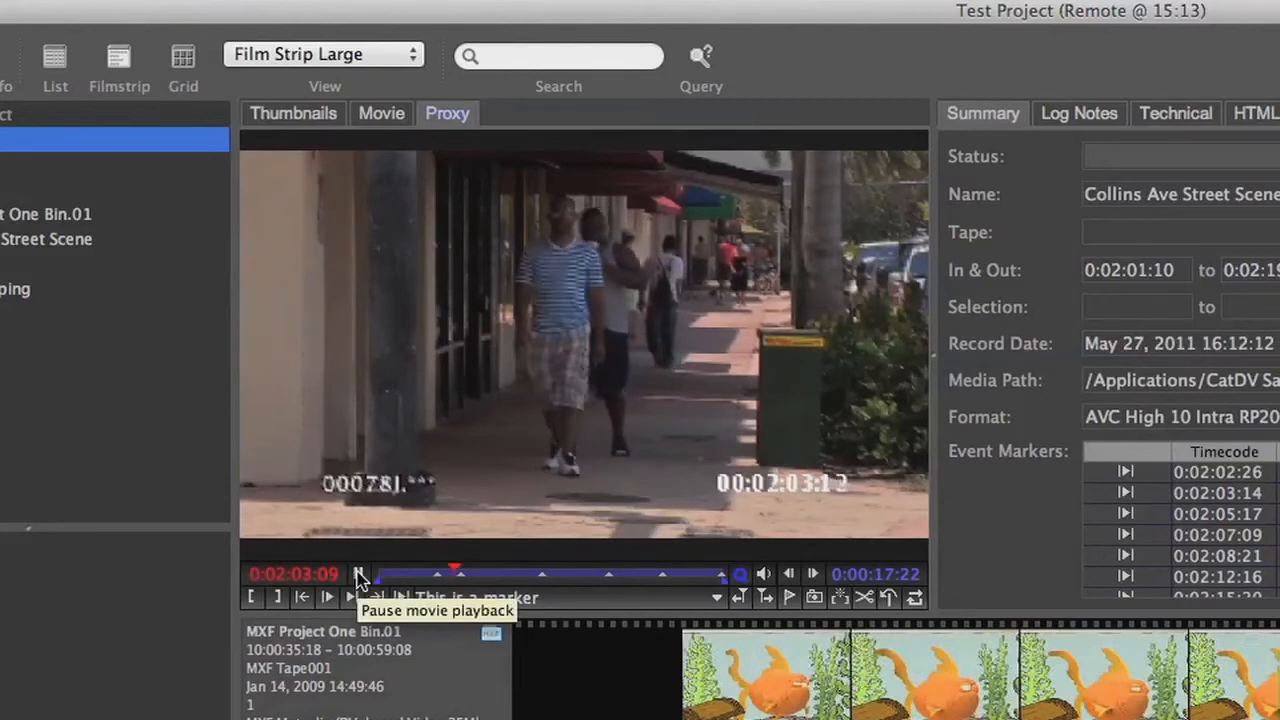
pyautogui.click(360, 572)
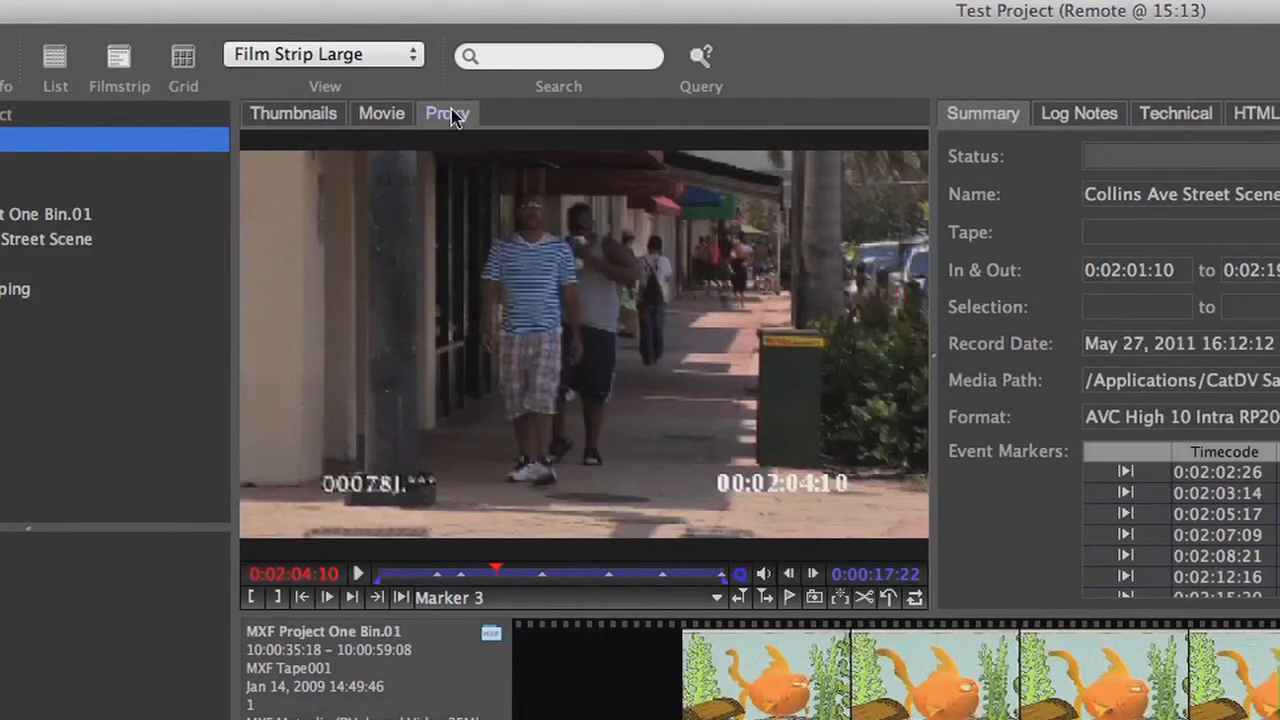
pyautogui.moveTo(448, 114)
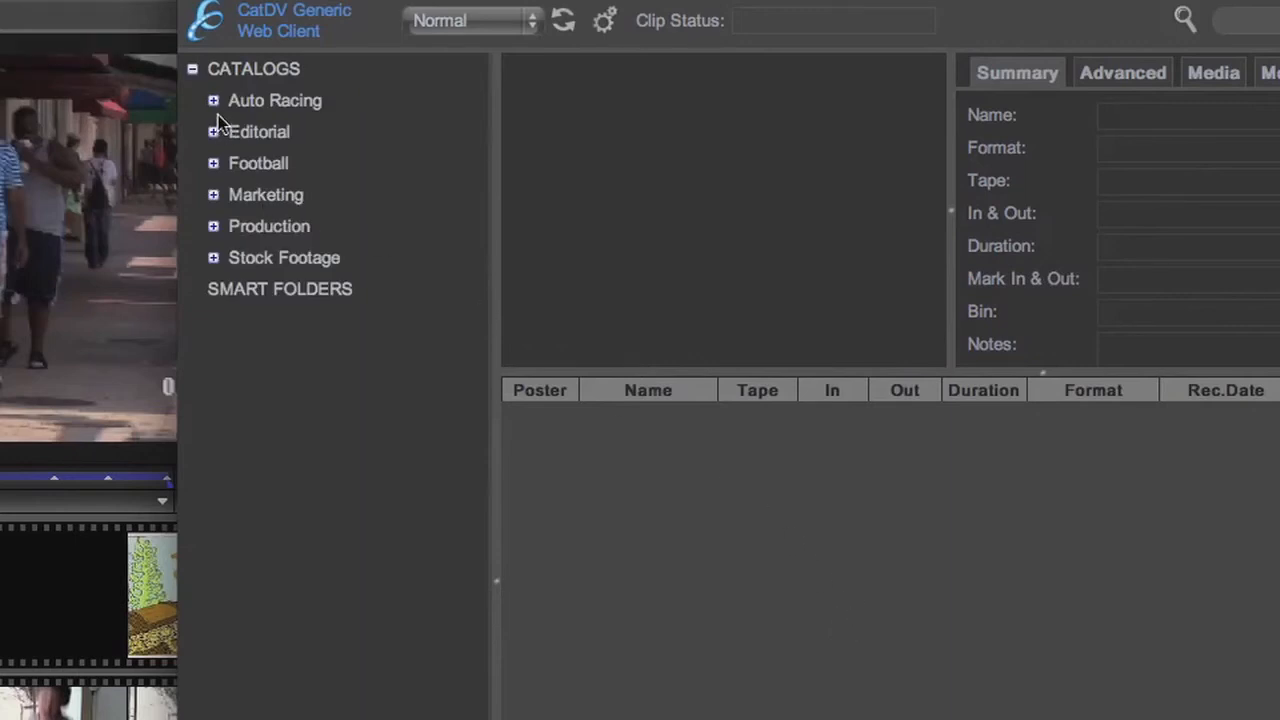
# Expand Auto Racing, open the Test Project catalog and preview the IMAX Magnificent Desolation clip
pyautogui.click(214, 100)
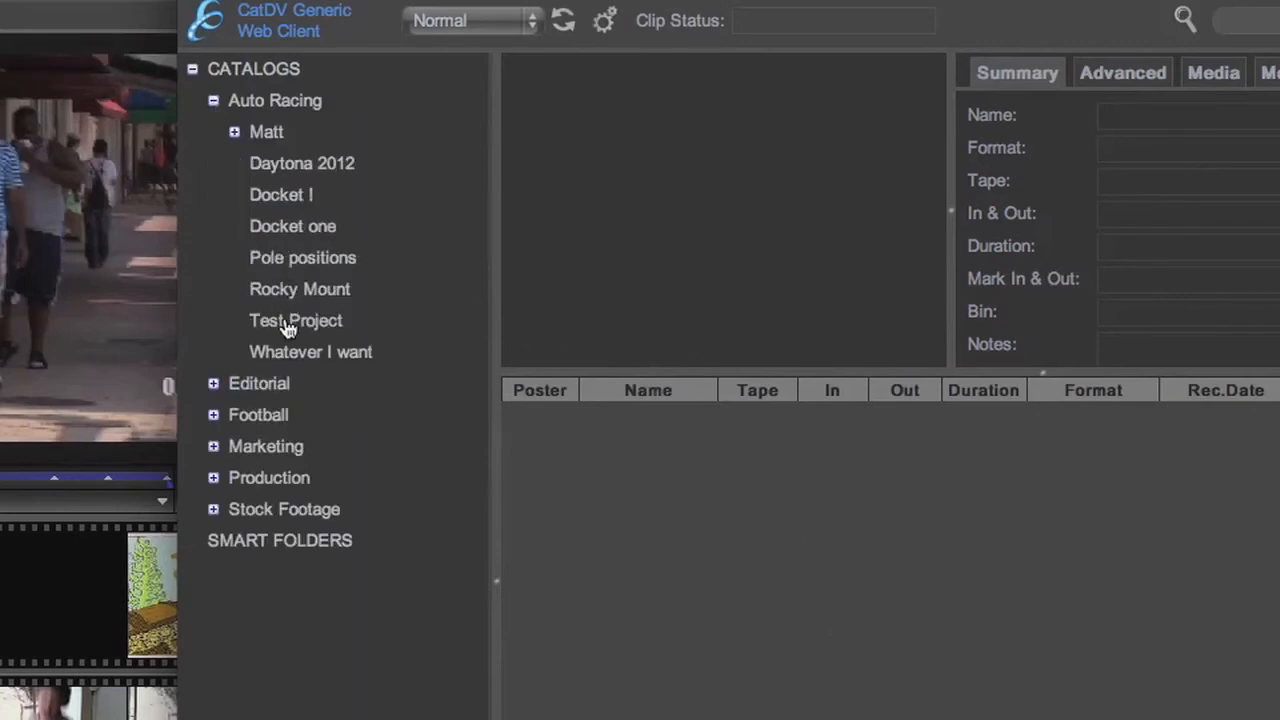
pyautogui.click(296, 320)
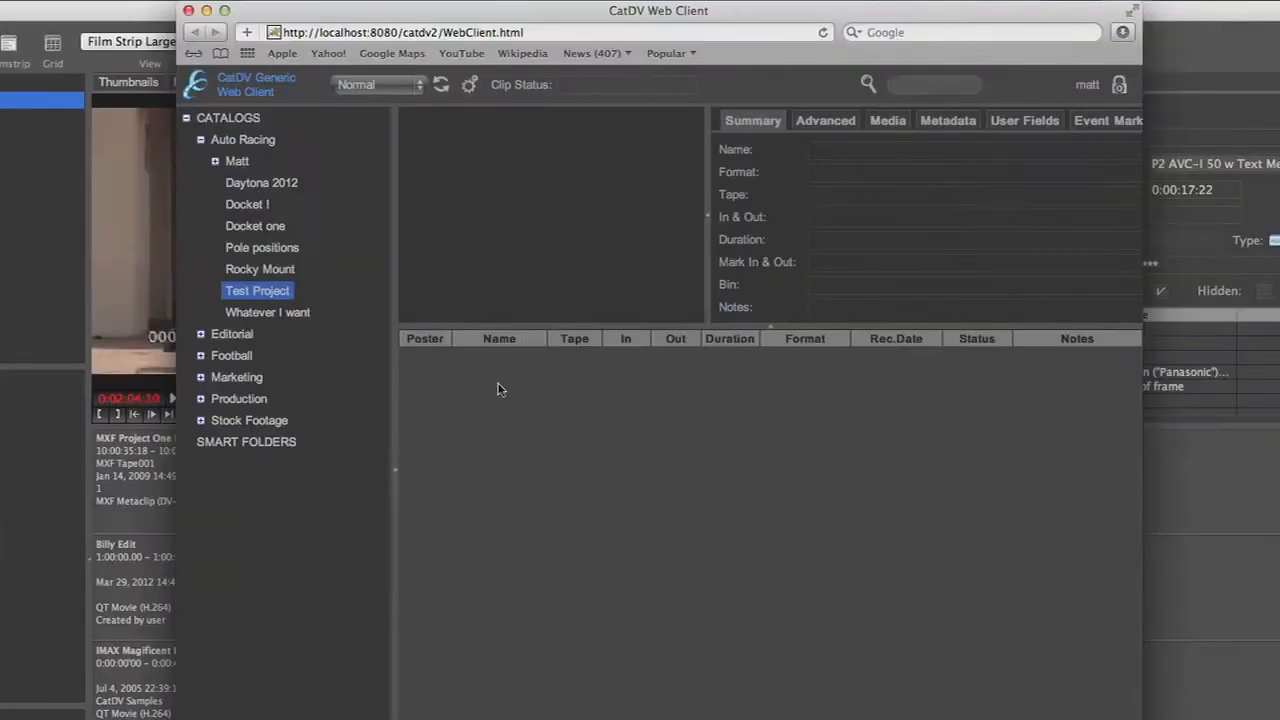
pyautogui.moveTo(568, 452)
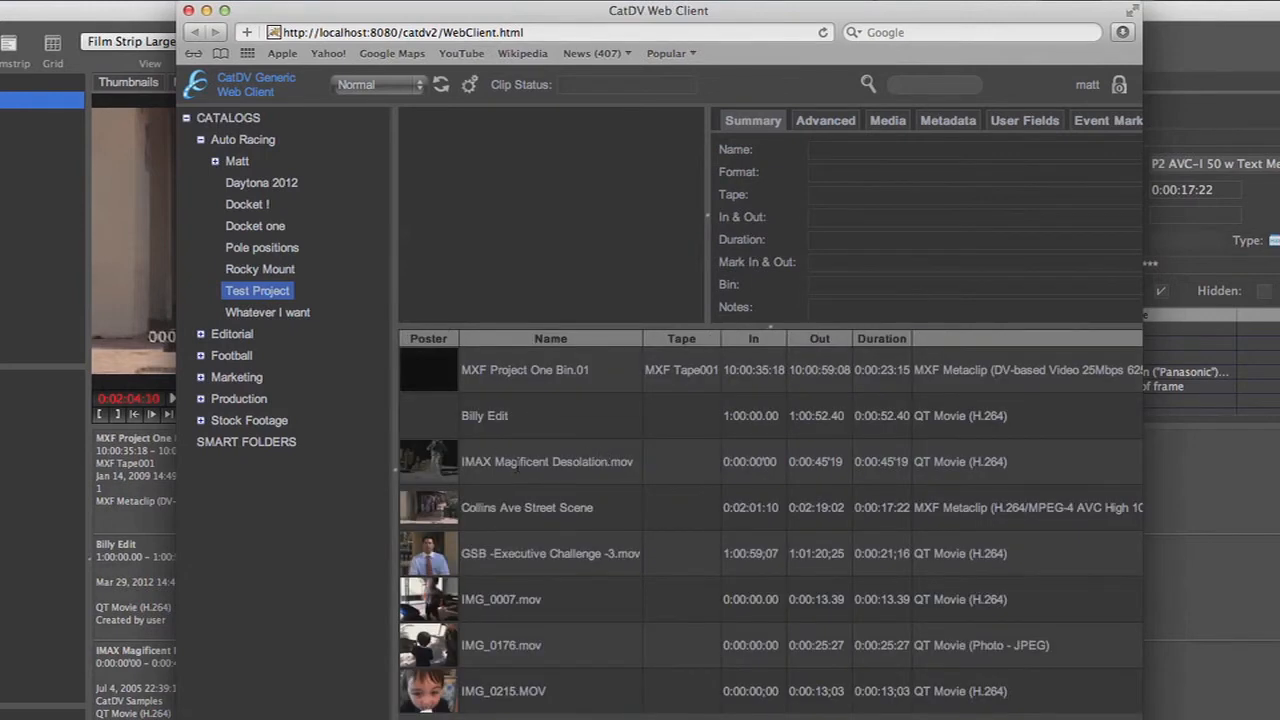
pyautogui.click(550, 462)
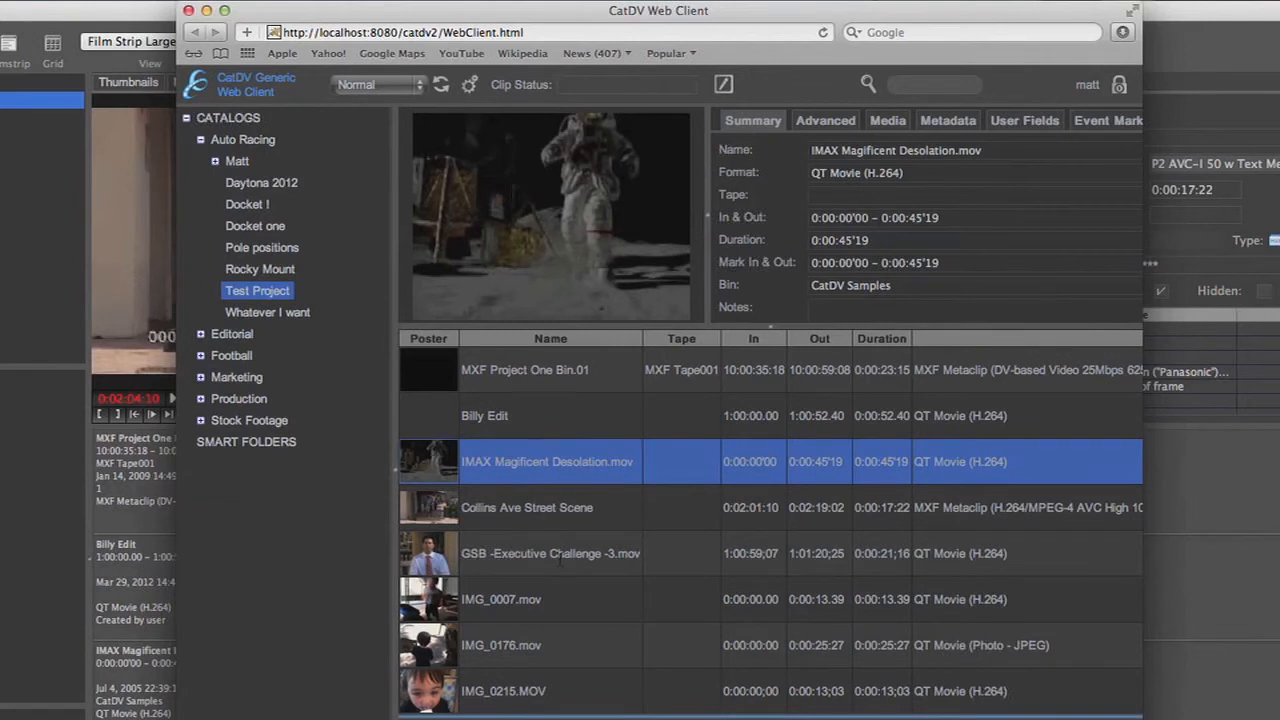
# Play the Collins Ave Street Scene clip in the web client preview
pyautogui.click(528, 508)
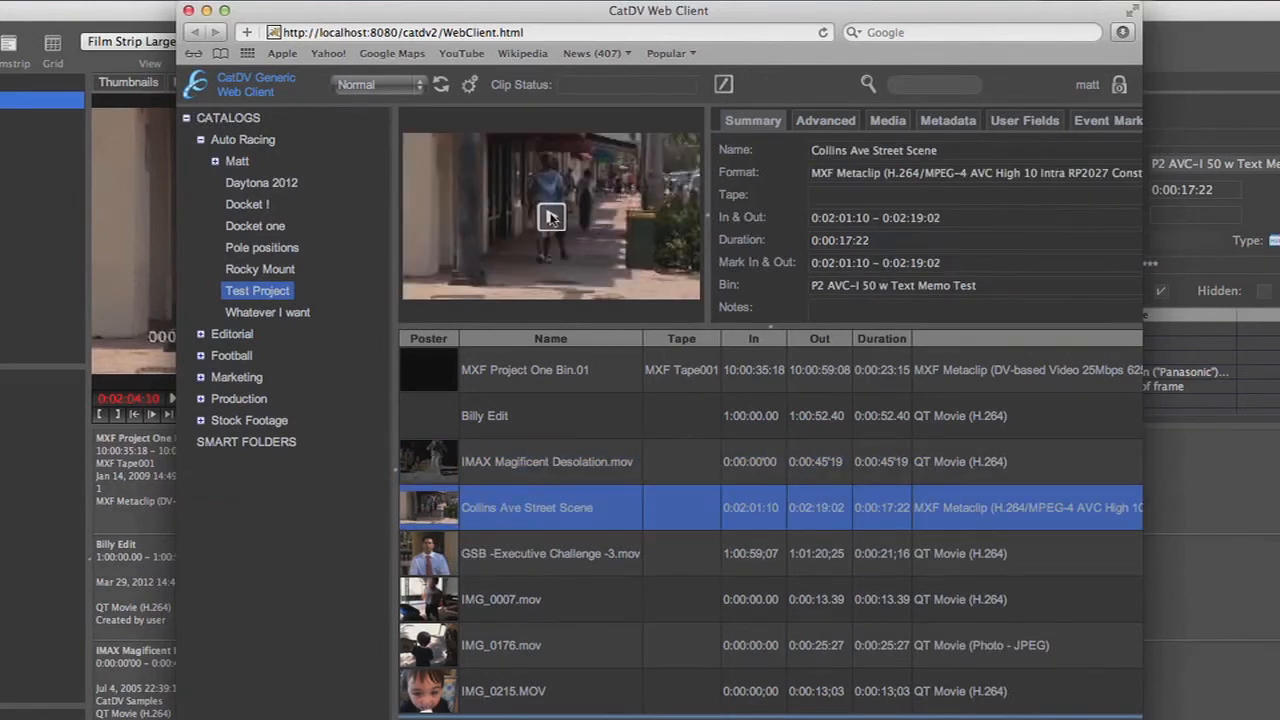
pyautogui.click(550, 216)
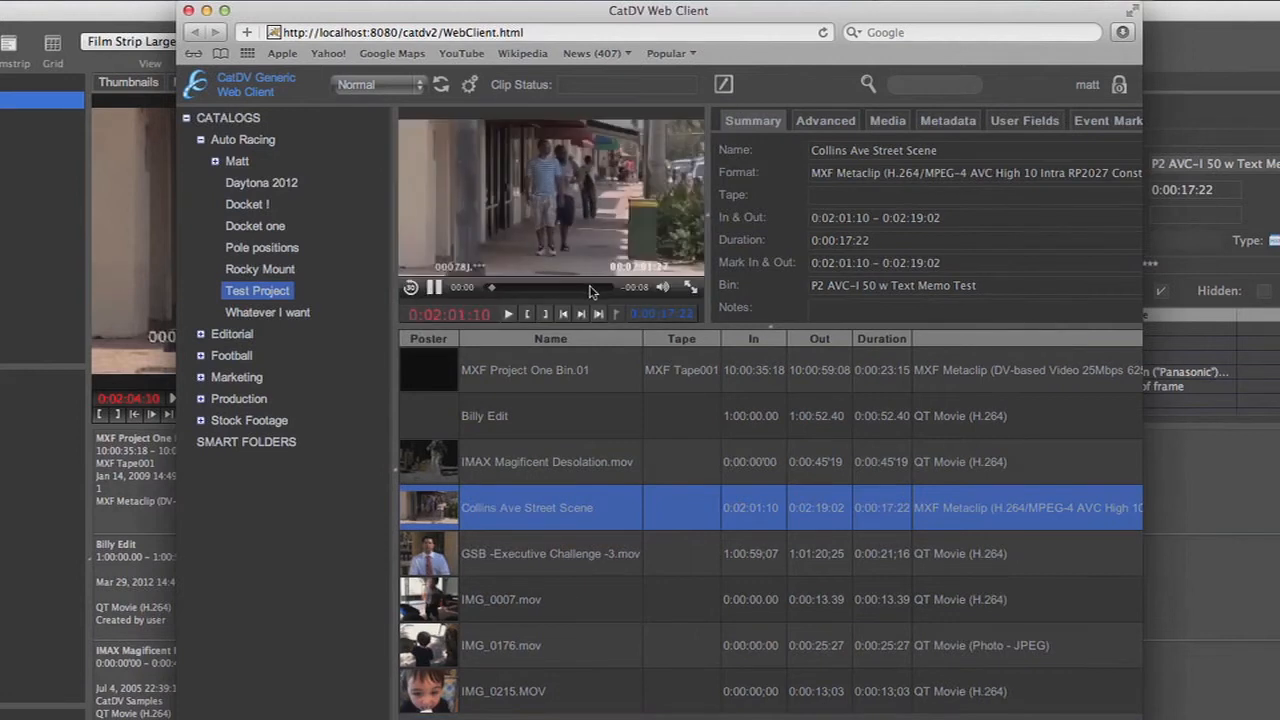
pyautogui.click(432, 288)
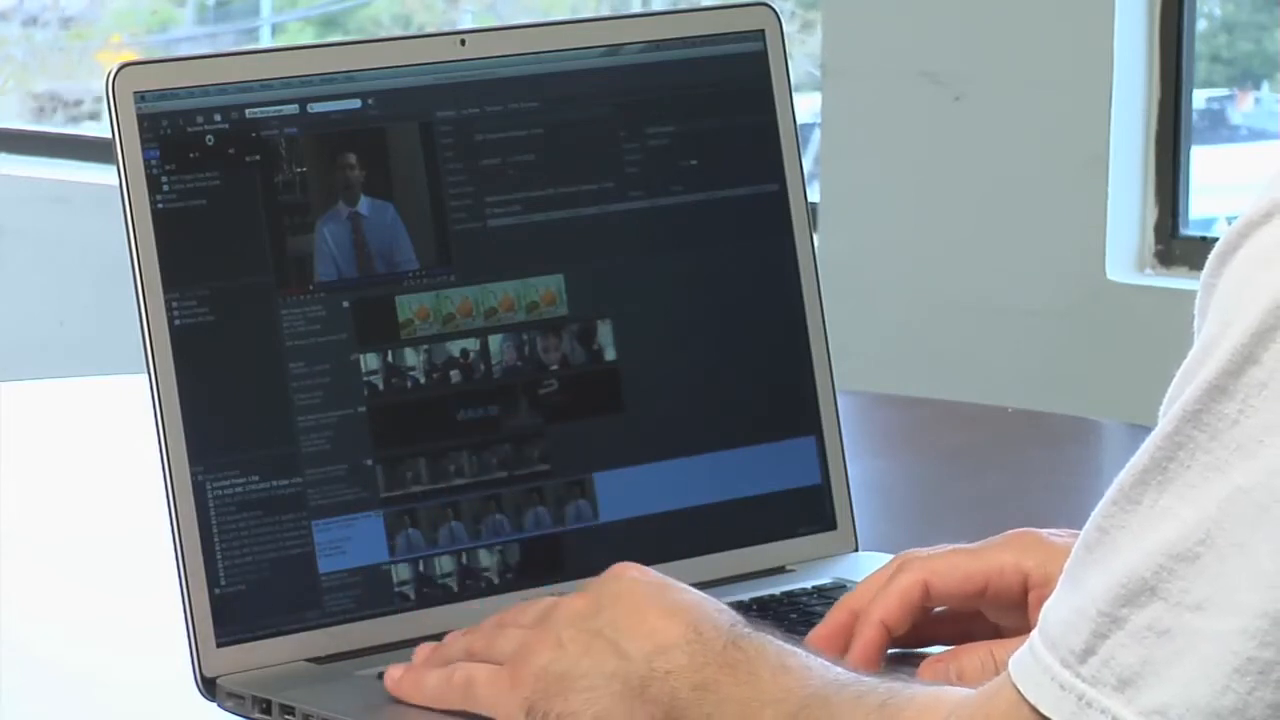
# Set the GSB -Executive Challenge -3.mov clip's status to Make Proxy and publish the change
pyautogui.click(1208, 116)
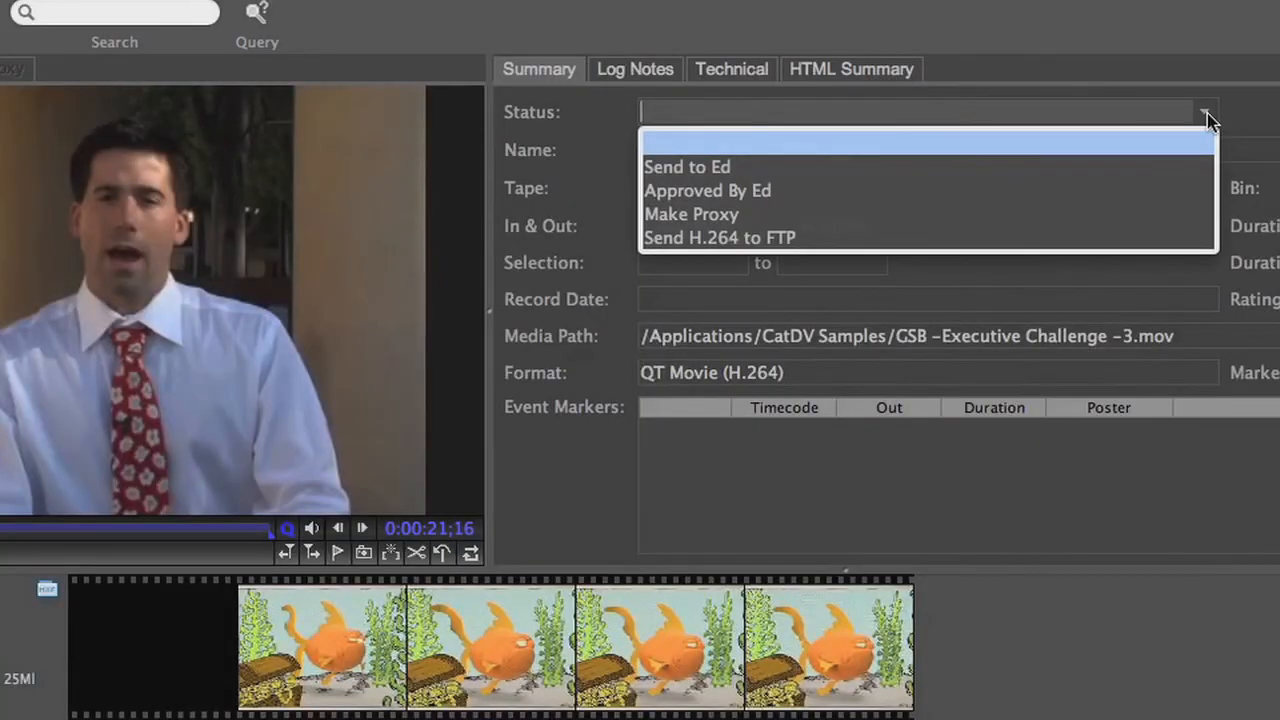
pyautogui.moveTo(1128, 222)
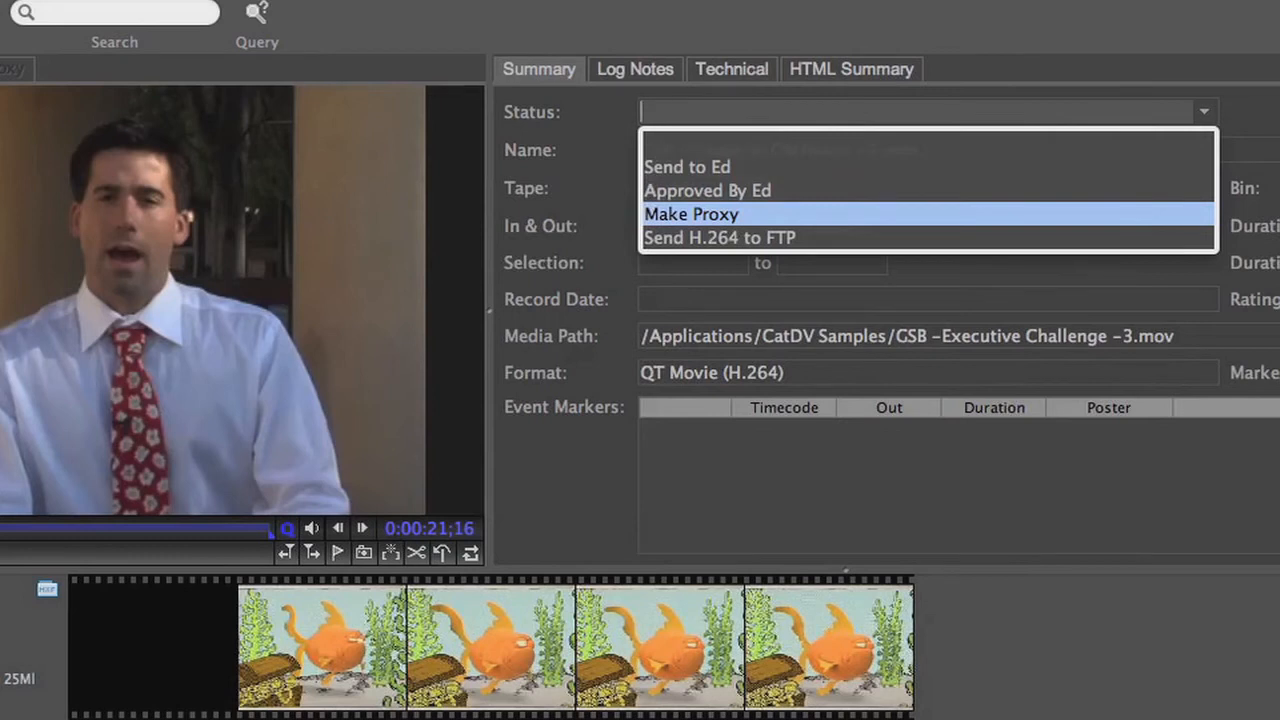
pyautogui.click(692, 212)
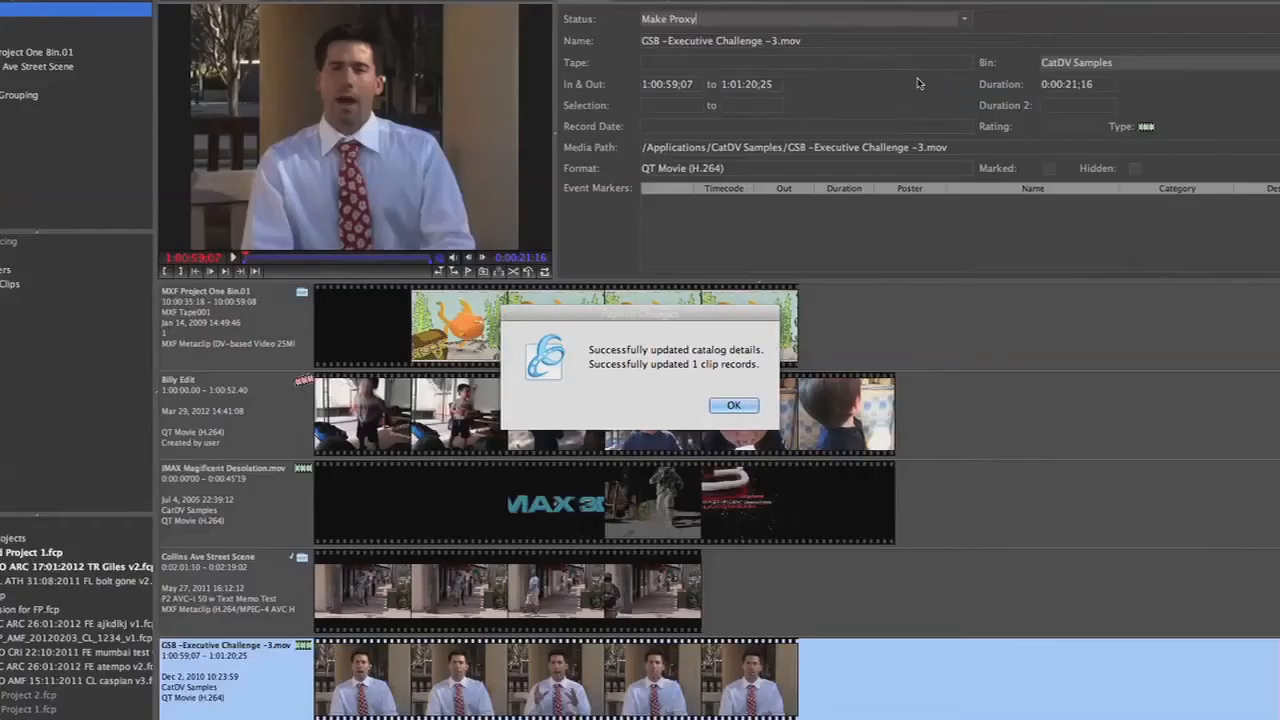
pyautogui.moveTo(752, 384)
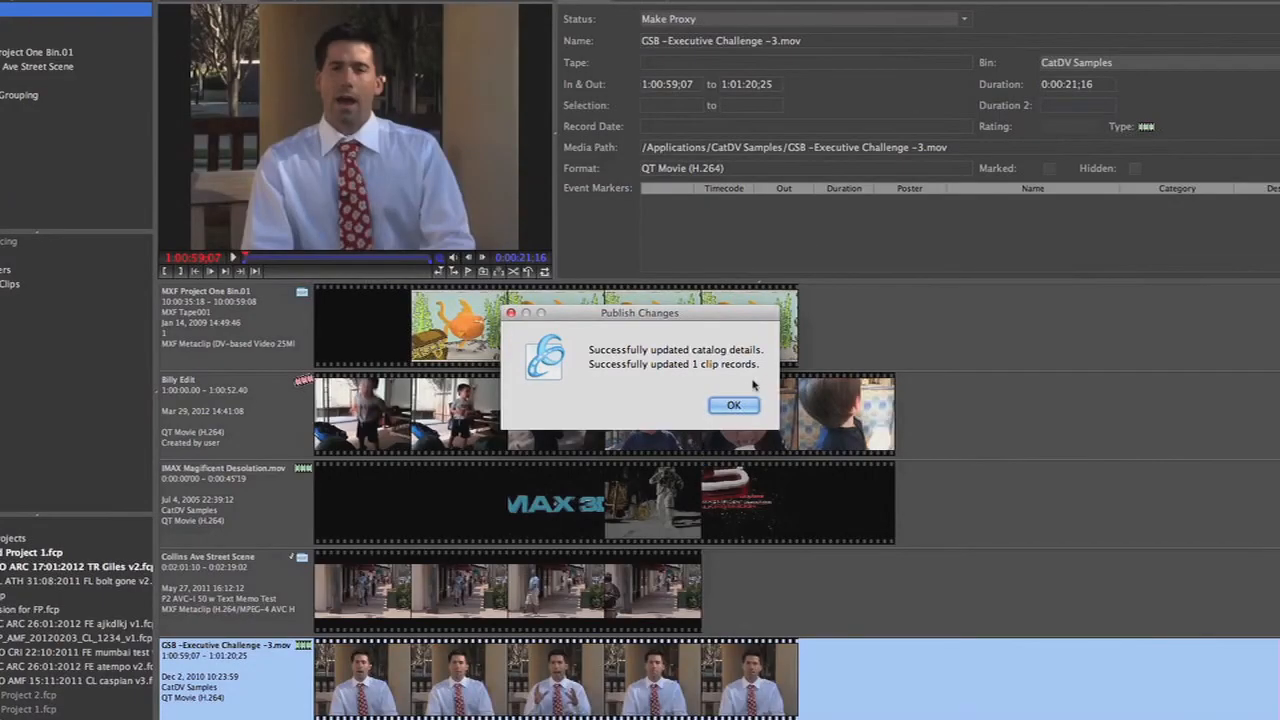
pyautogui.click(732, 404)
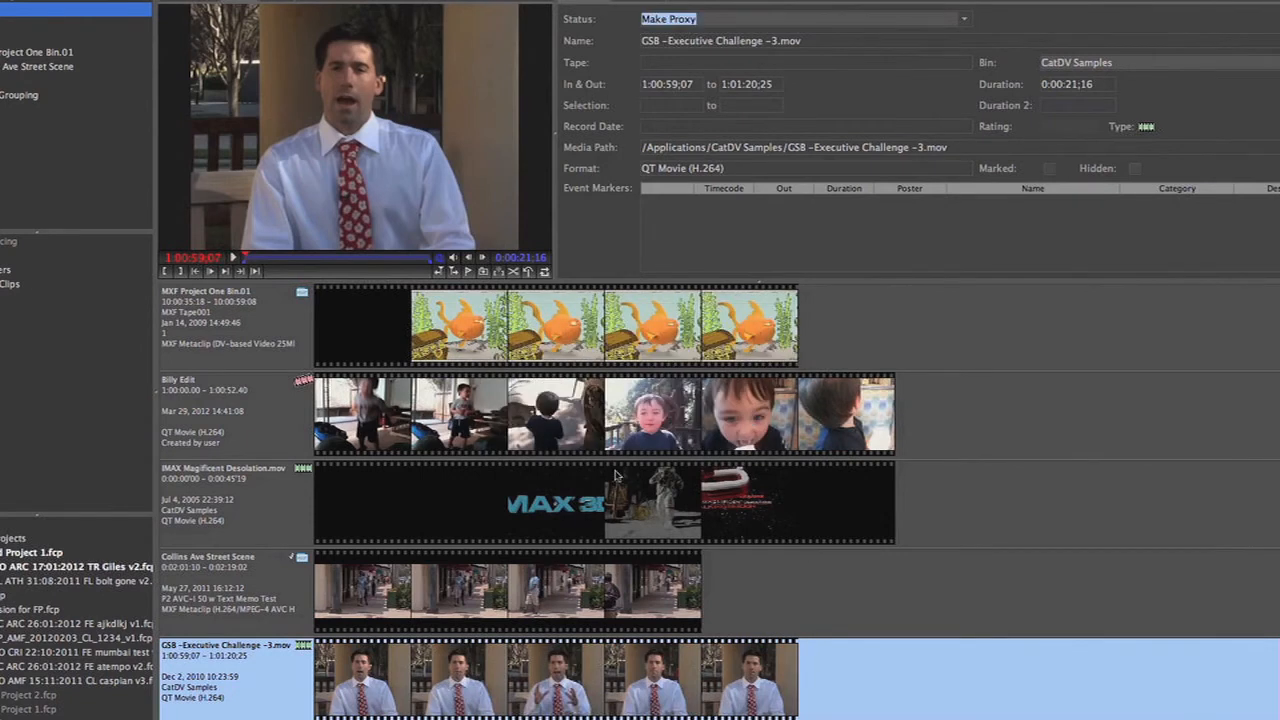
pyautogui.moveTo(502, 596)
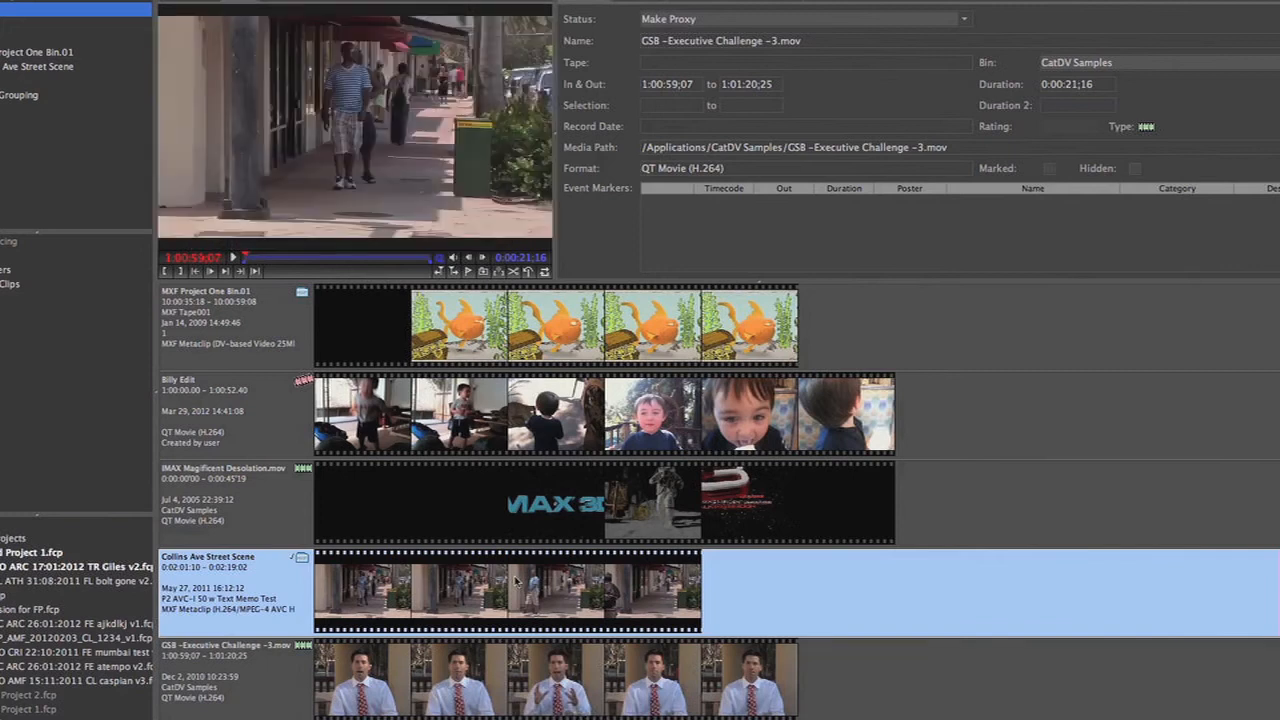
# Reselect GSB -Executive Challenge -3.mov and play its proxy movie
pyautogui.click(200, 556)
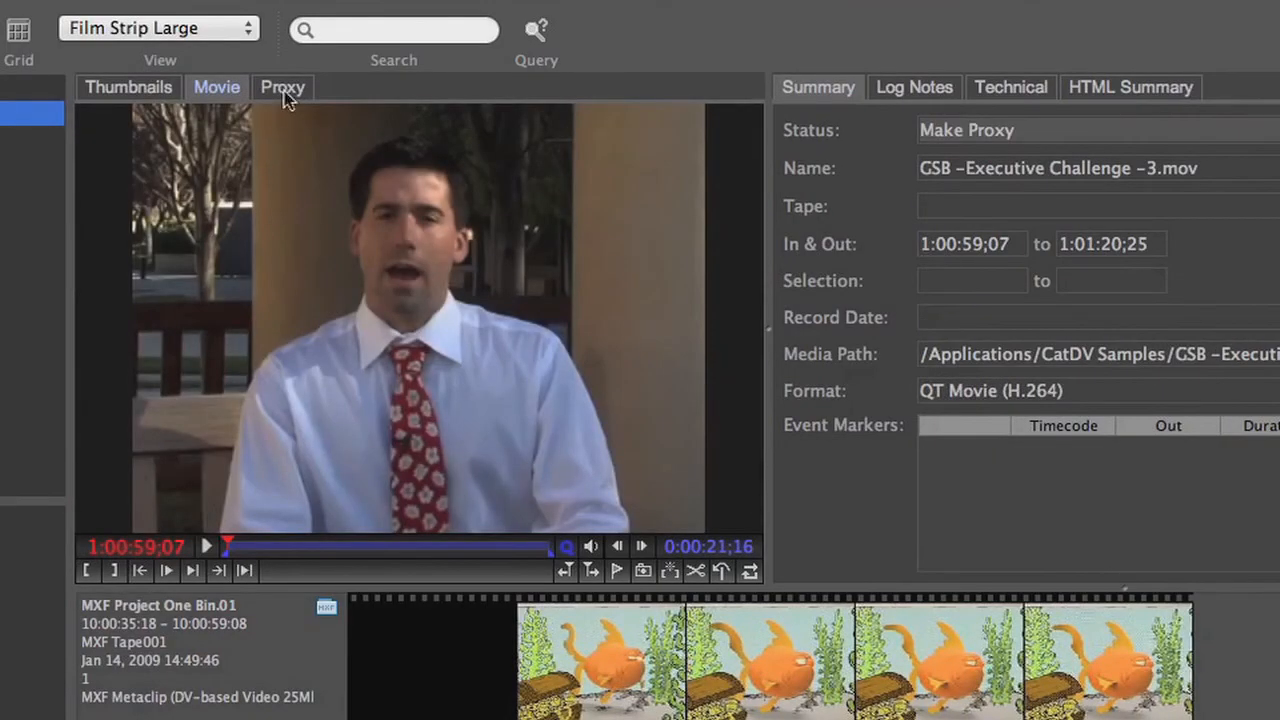
pyautogui.moveTo(288, 96)
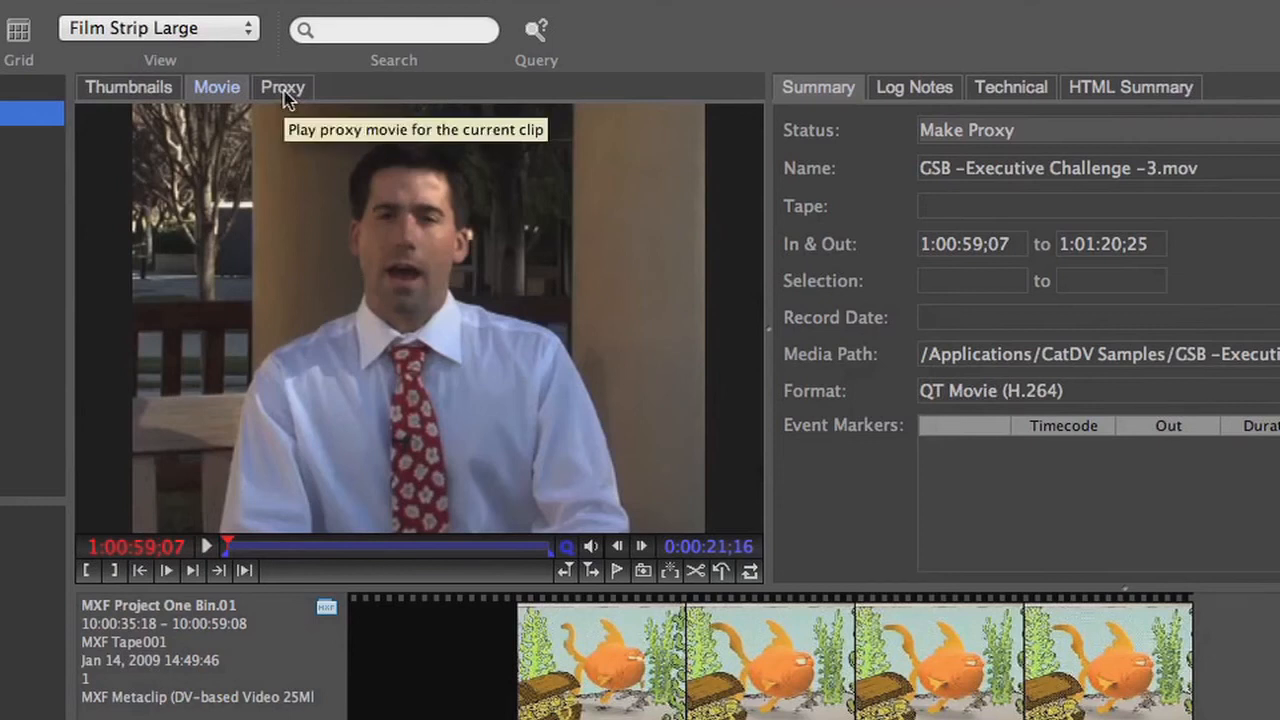
pyautogui.click(284, 88)
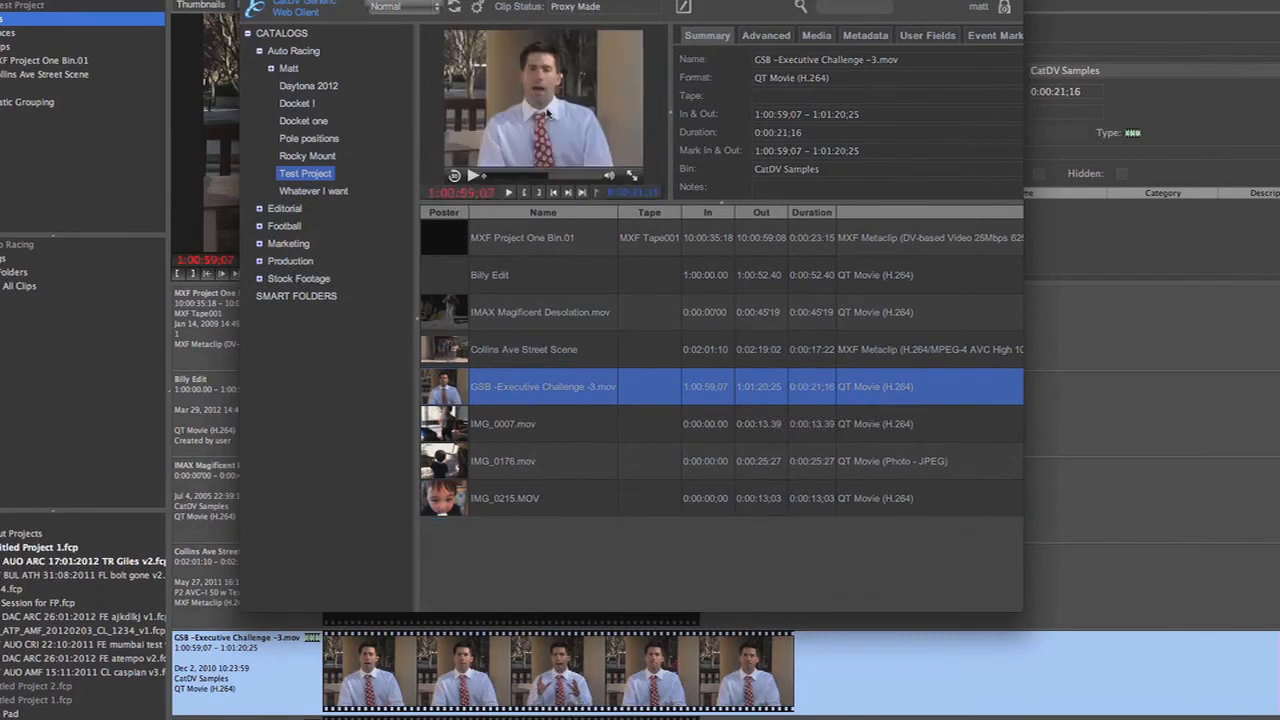
# Play the GSB clip's proxy preview in the web client
pyautogui.click(508, 192)
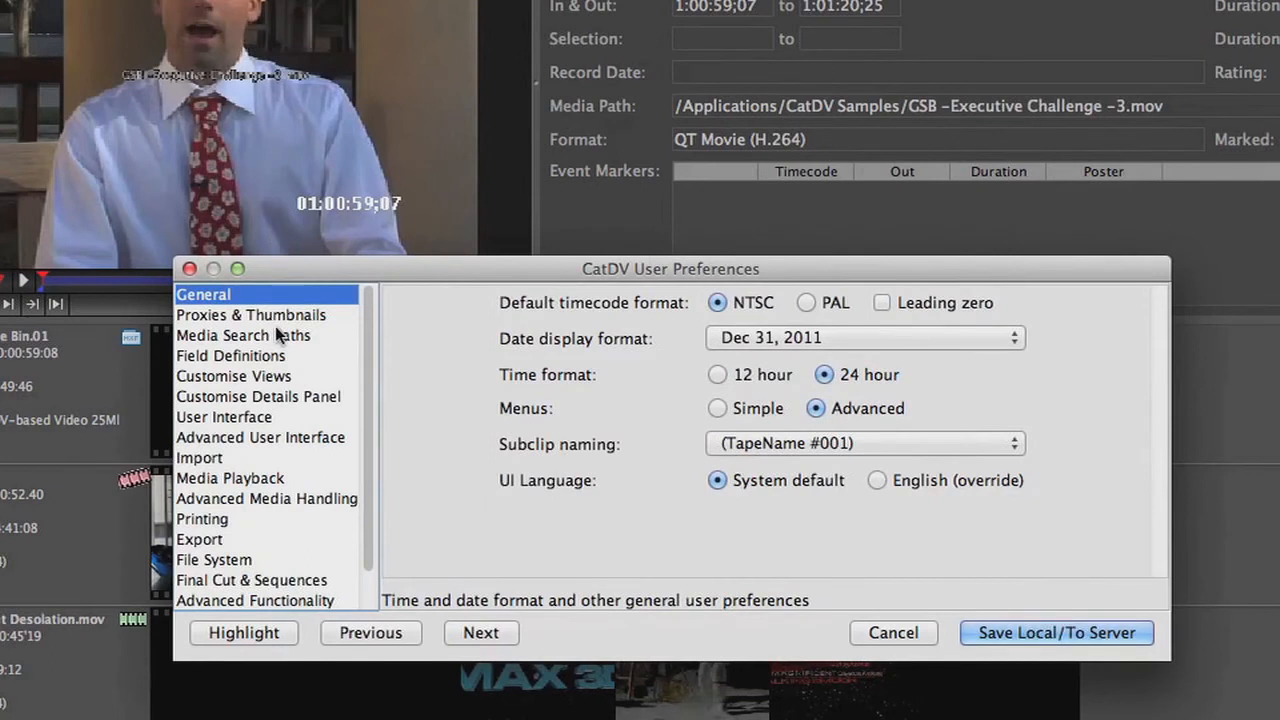
# Show the Media Search Paths preferences listing the CatDV Proxies 2 path-based proxy folder
pyautogui.click(242, 336)
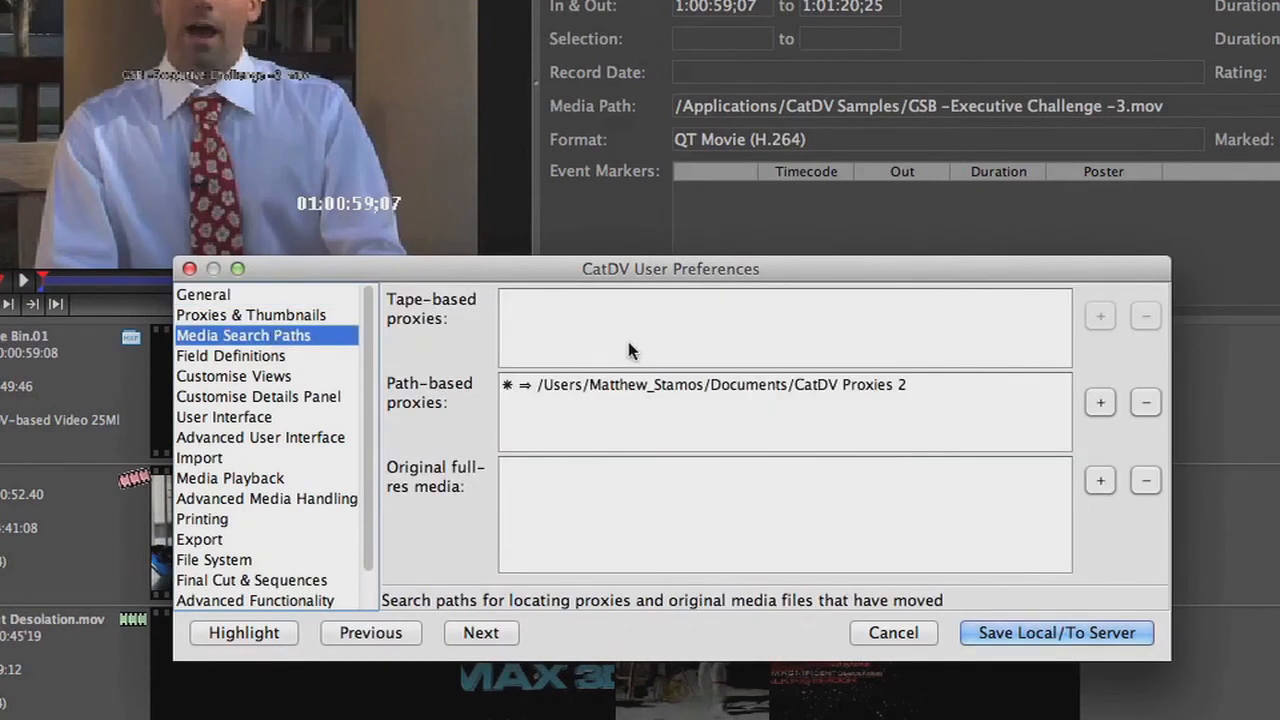
pyautogui.moveTo(700, 400)
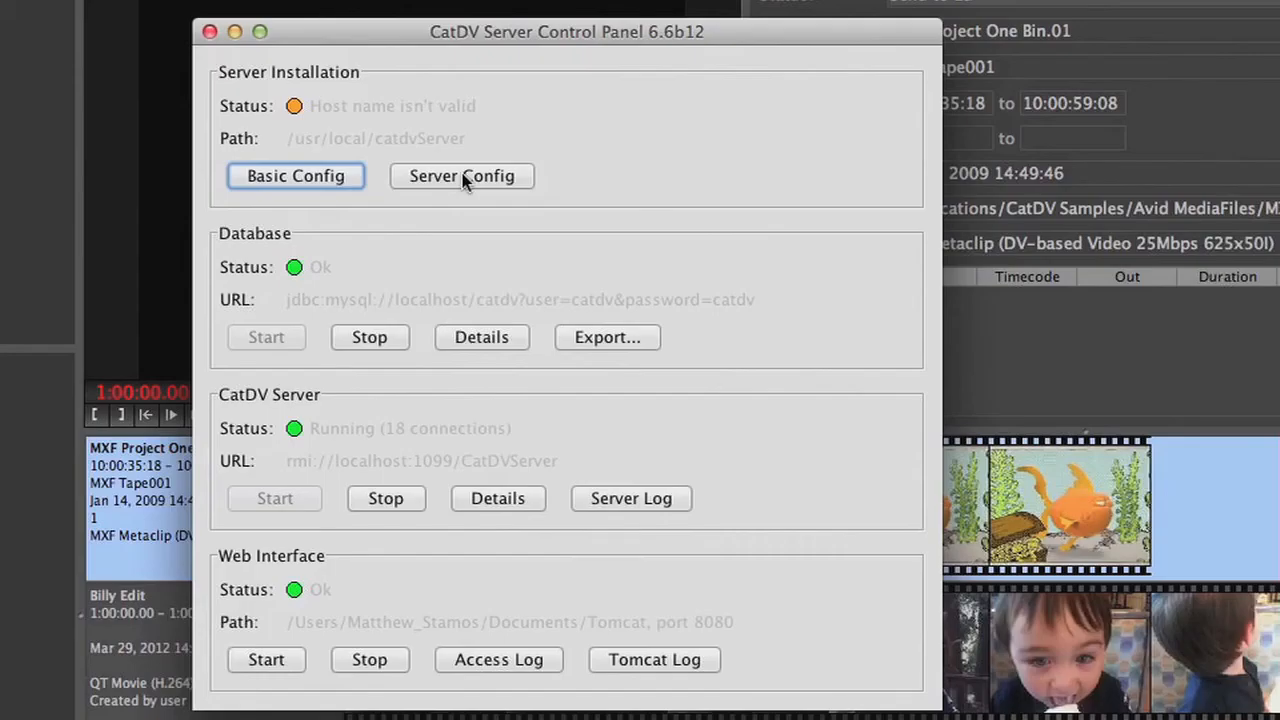
# View the server proxy path mappings to CatDV Previews and CatDV Proxies 2
pyautogui.click(462, 176)
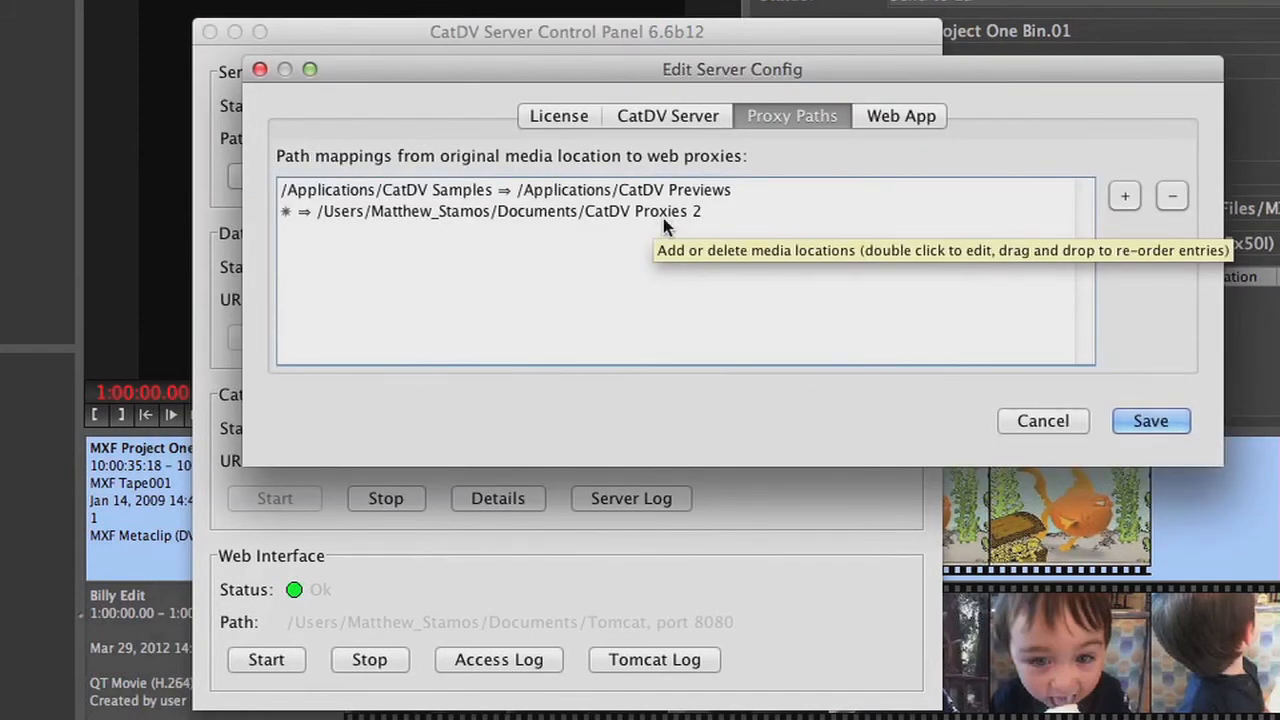
pyautogui.moveTo(812, 330)
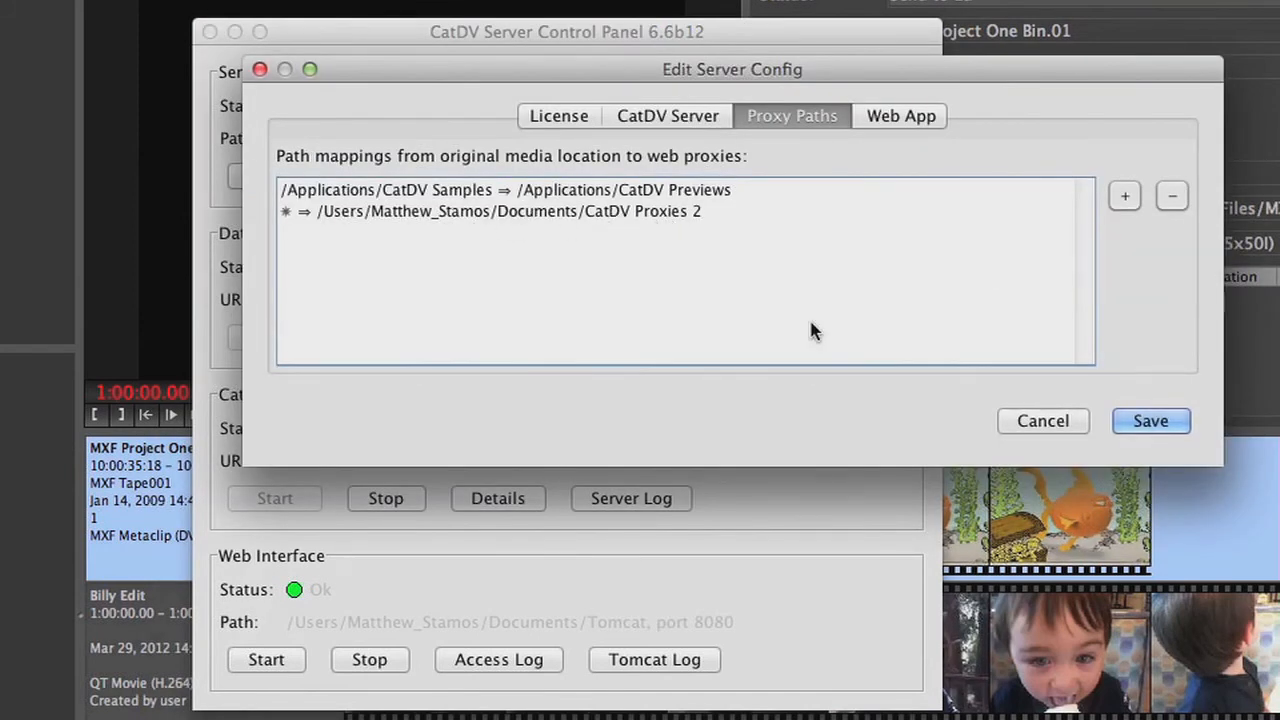